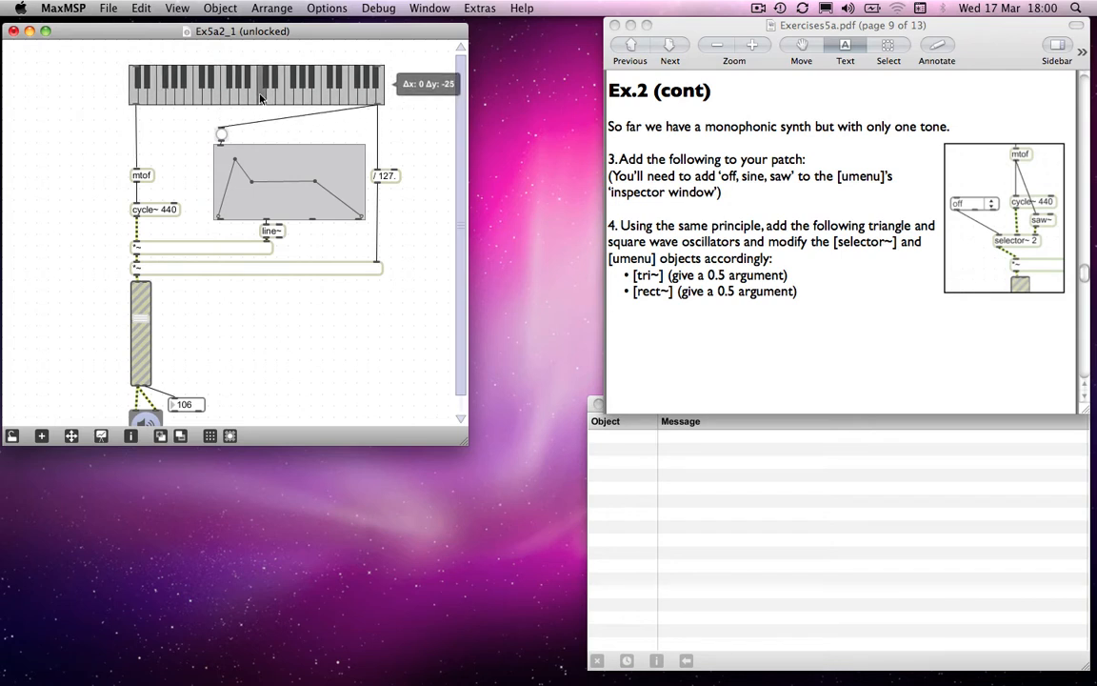
mouse_move(221, 177)
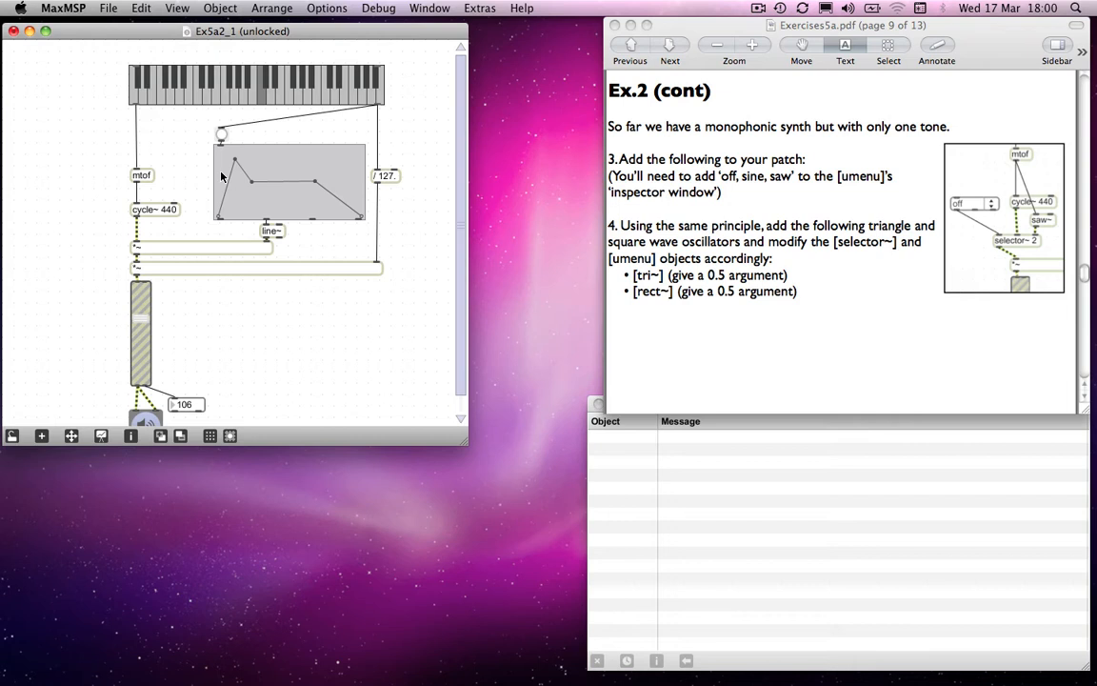
mouse_move(173, 217)
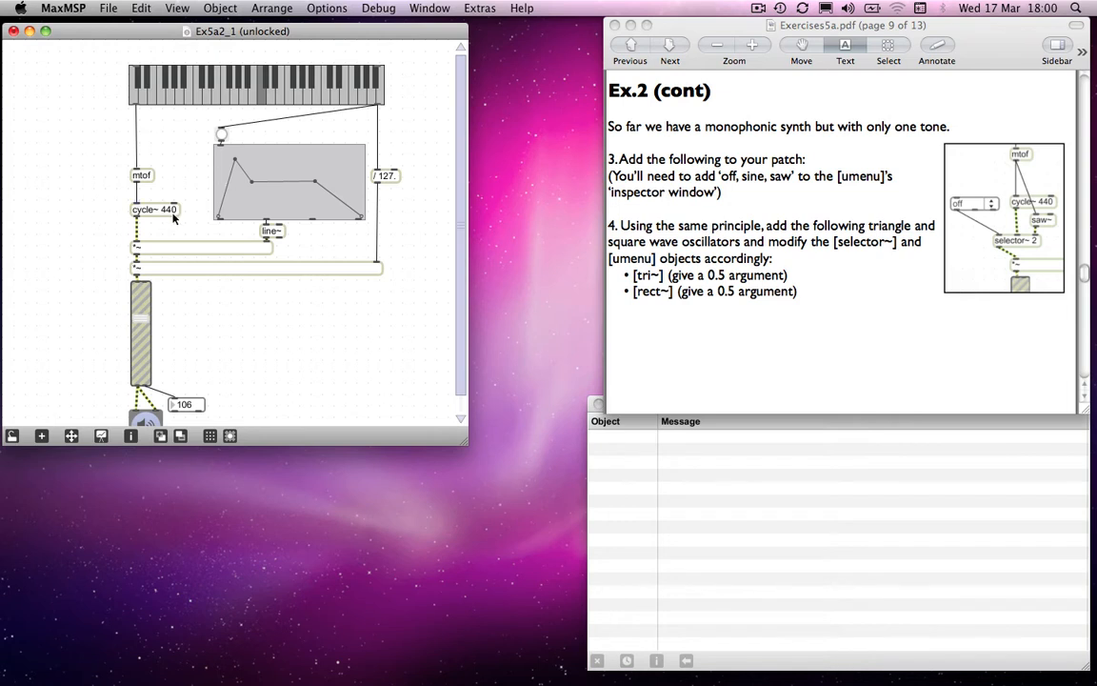
mouse_move(157, 216)
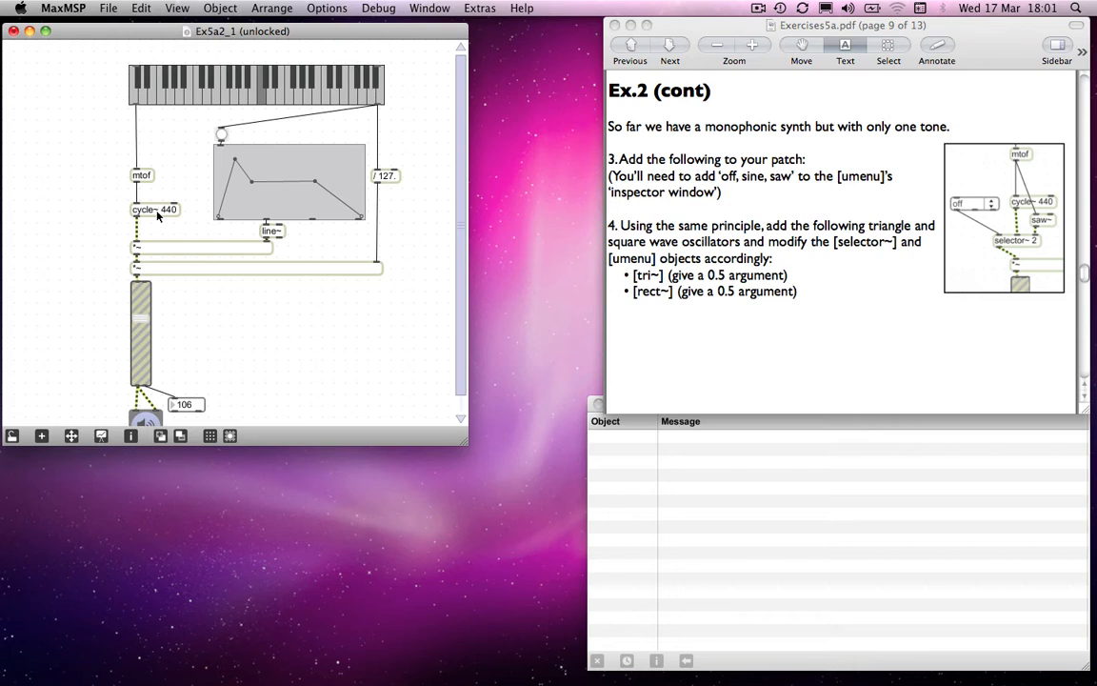
mouse_move(154, 175)
type("s")
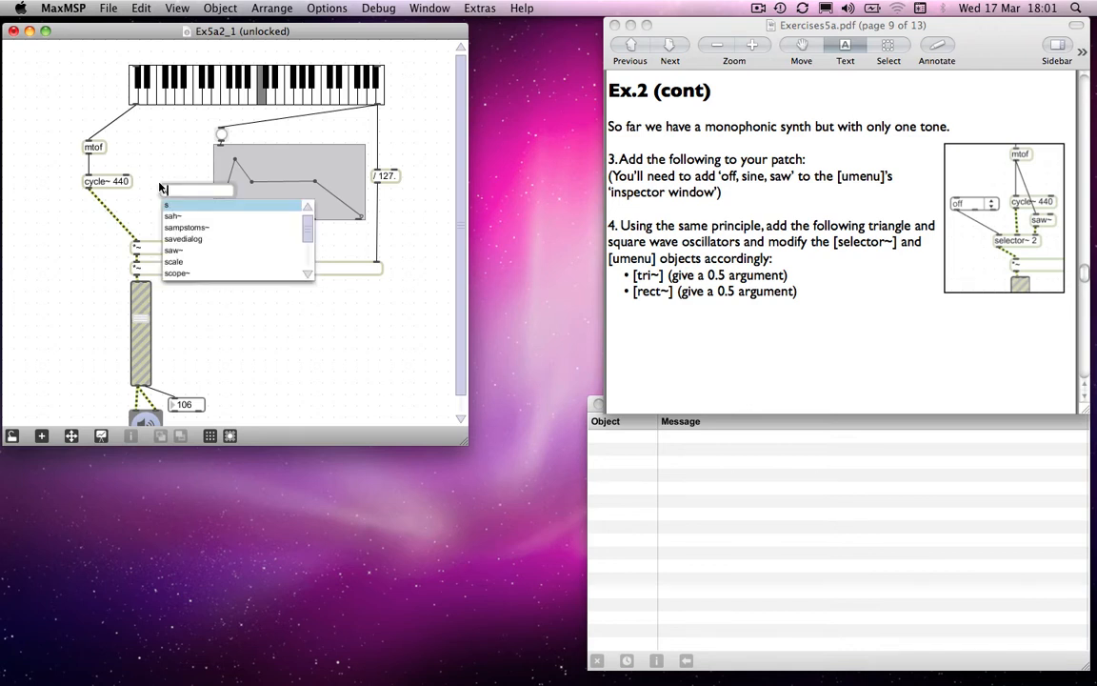
Create a saw~ object and position it next to cycle~ 440.
left_click(181, 251)
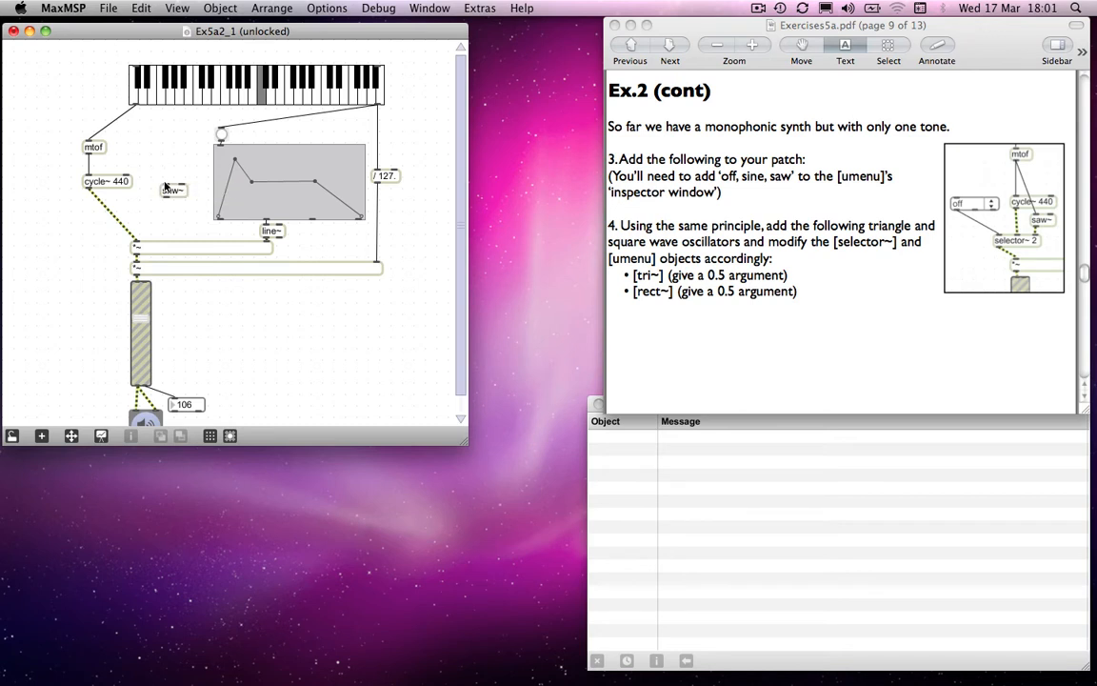
left_click_drag(172, 189, 153, 181)
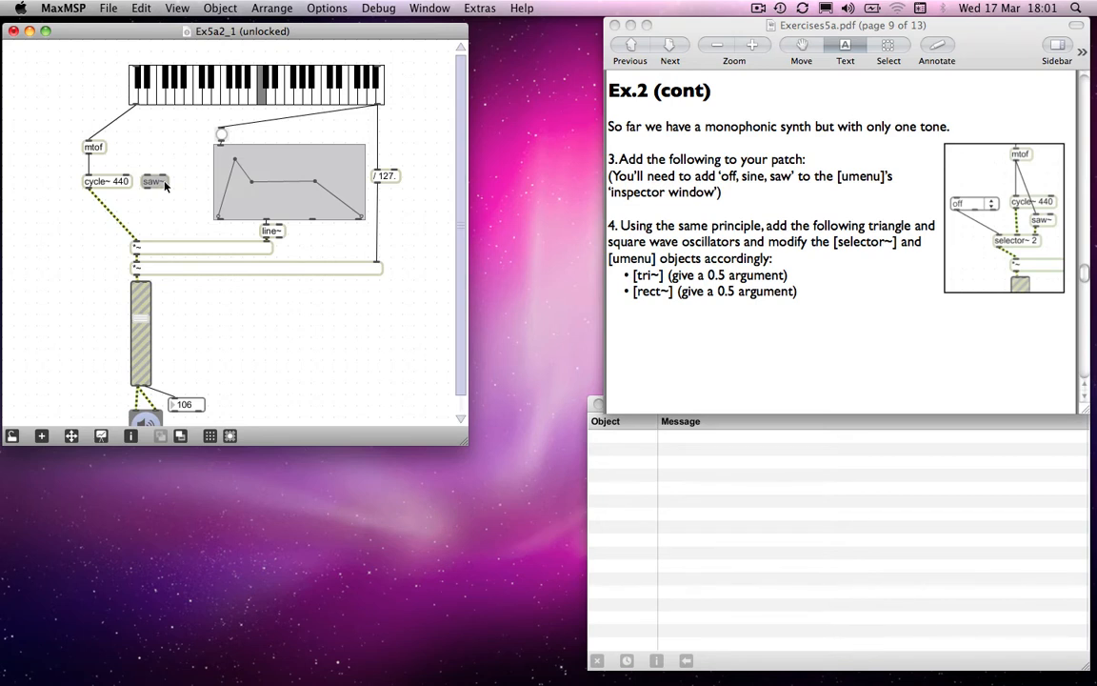
mouse_move(122, 185)
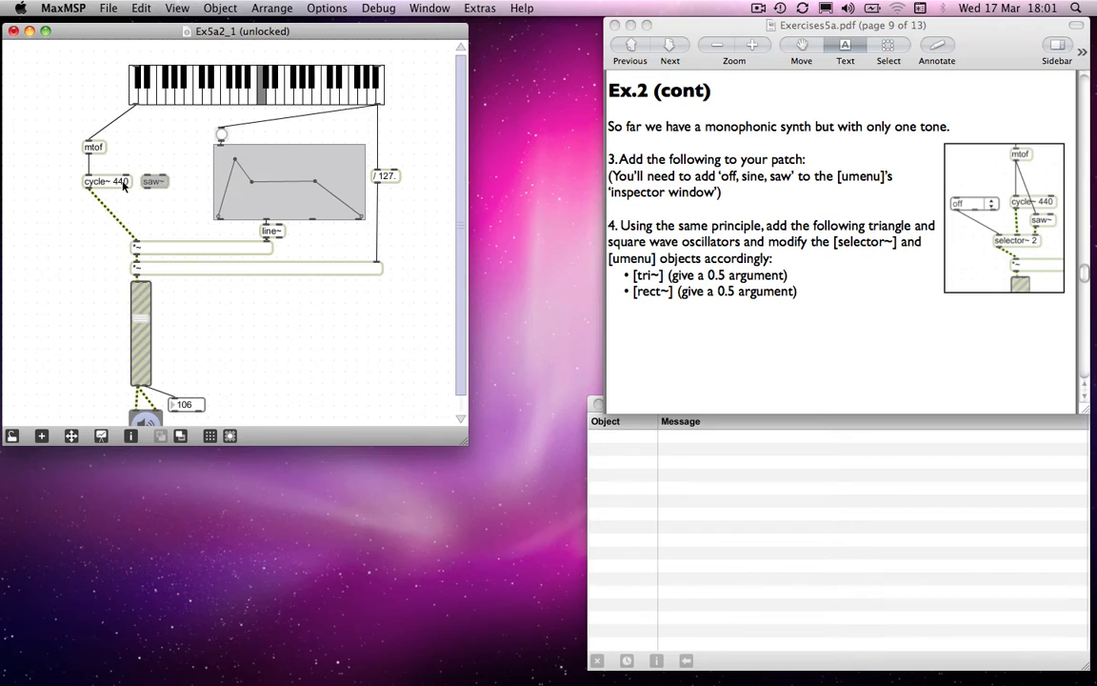
mouse_move(90, 158)
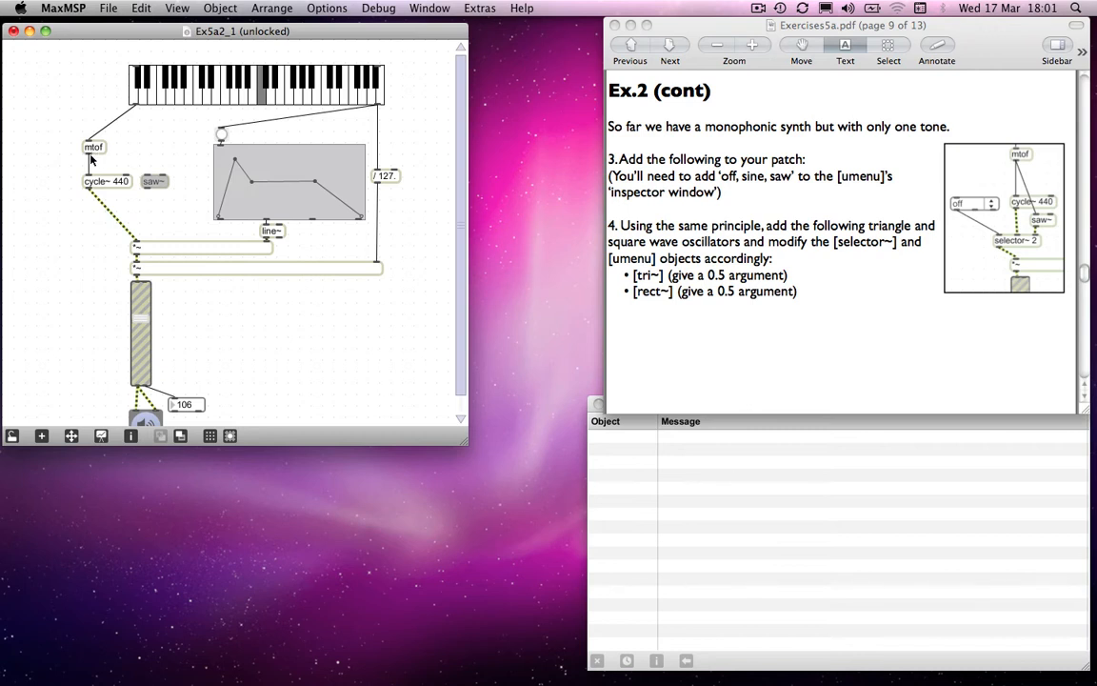
mouse_move(91, 148)
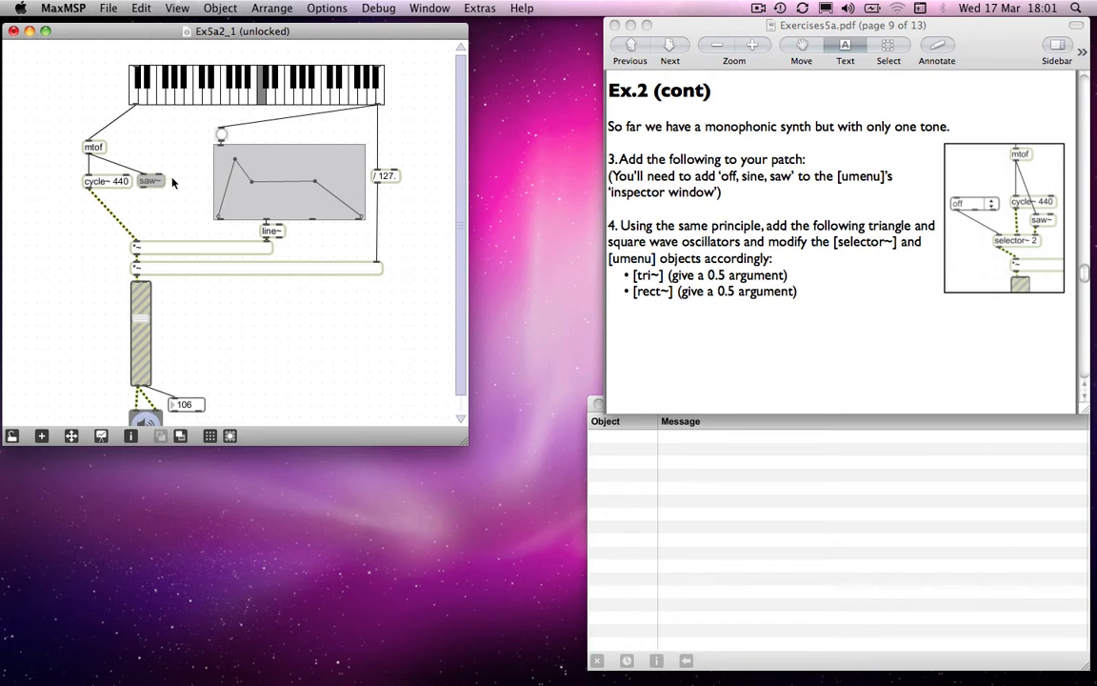
mouse_move(161, 198)
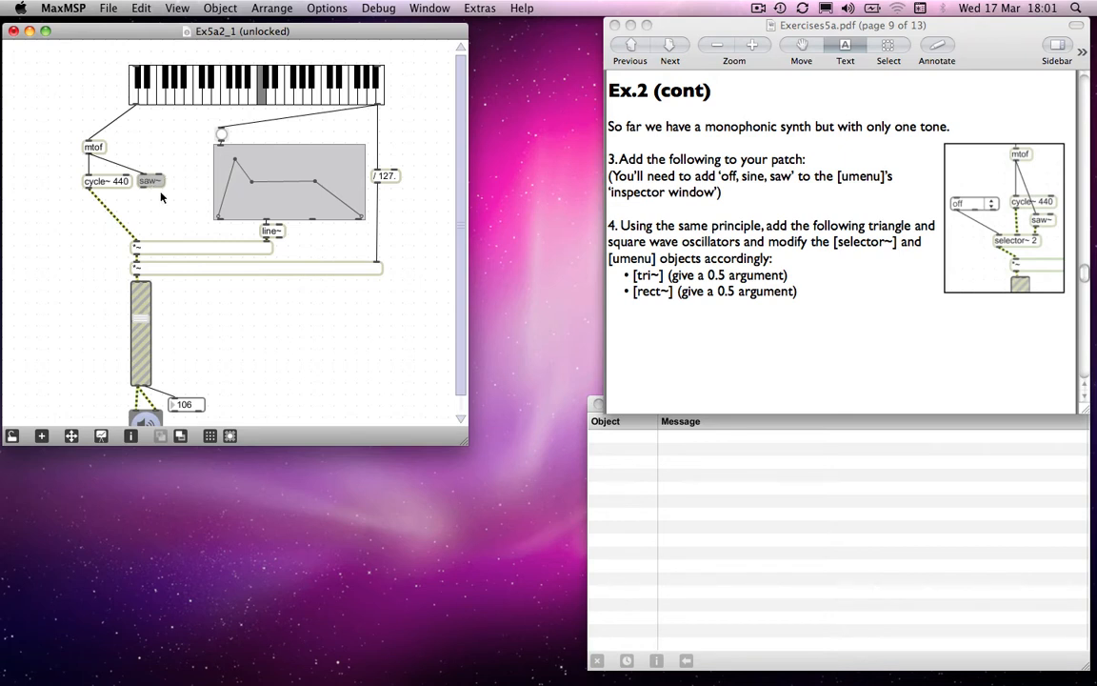
mouse_move(139, 199)
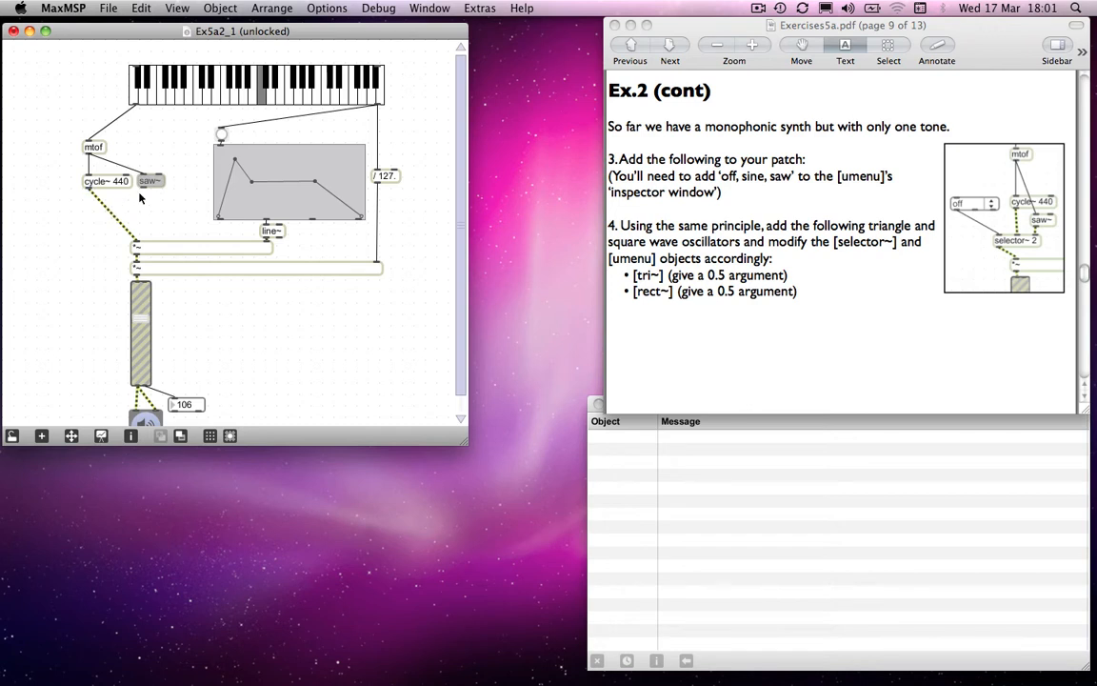
mouse_move(138, 246)
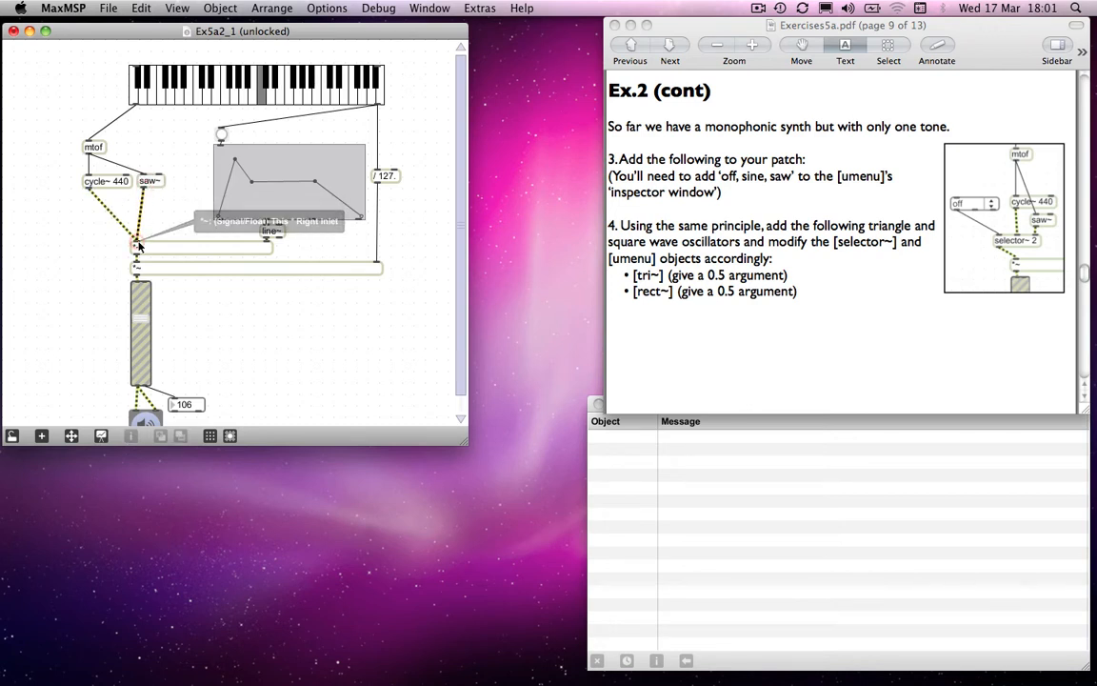
mouse_move(172, 236)
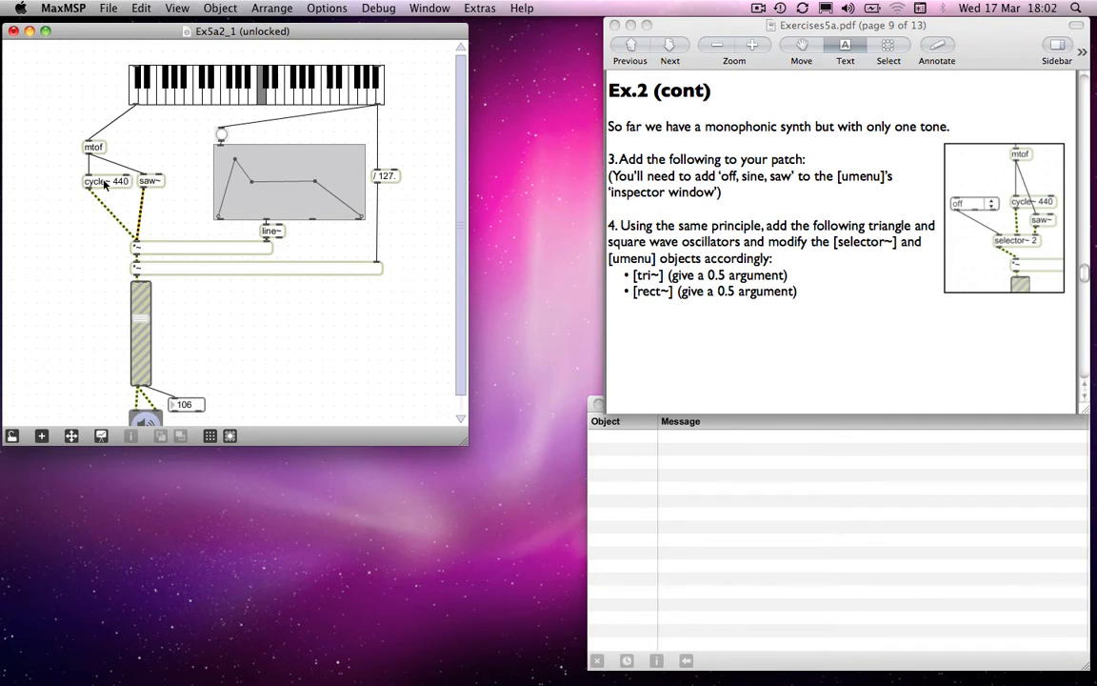
mouse_move(157, 183)
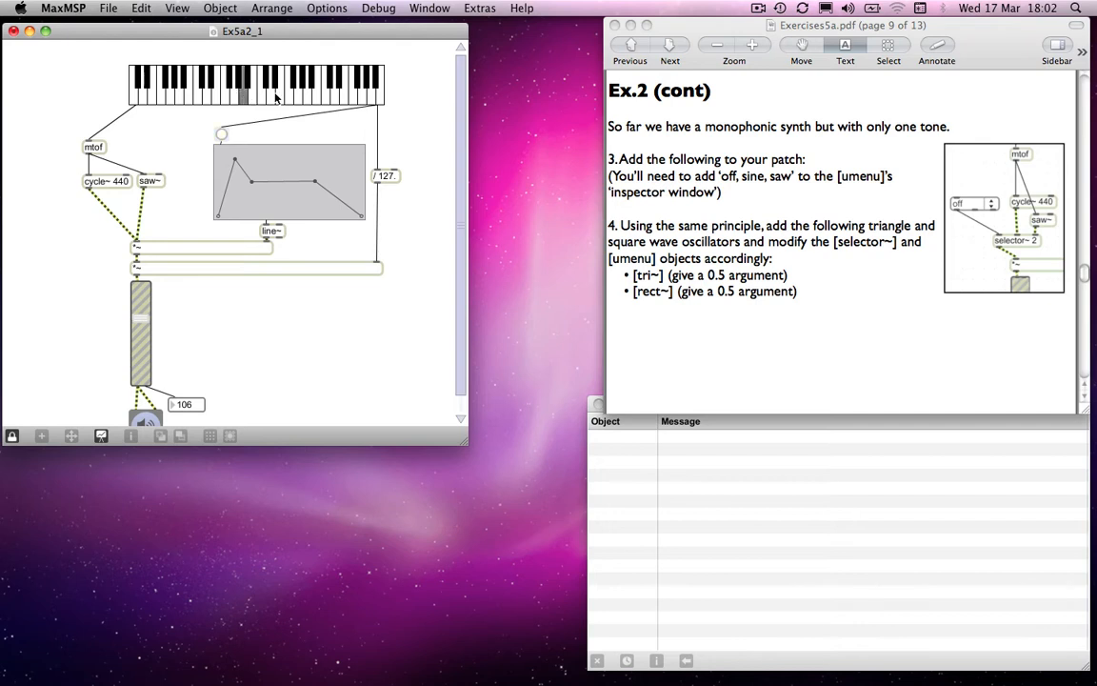
mouse_move(284, 95)
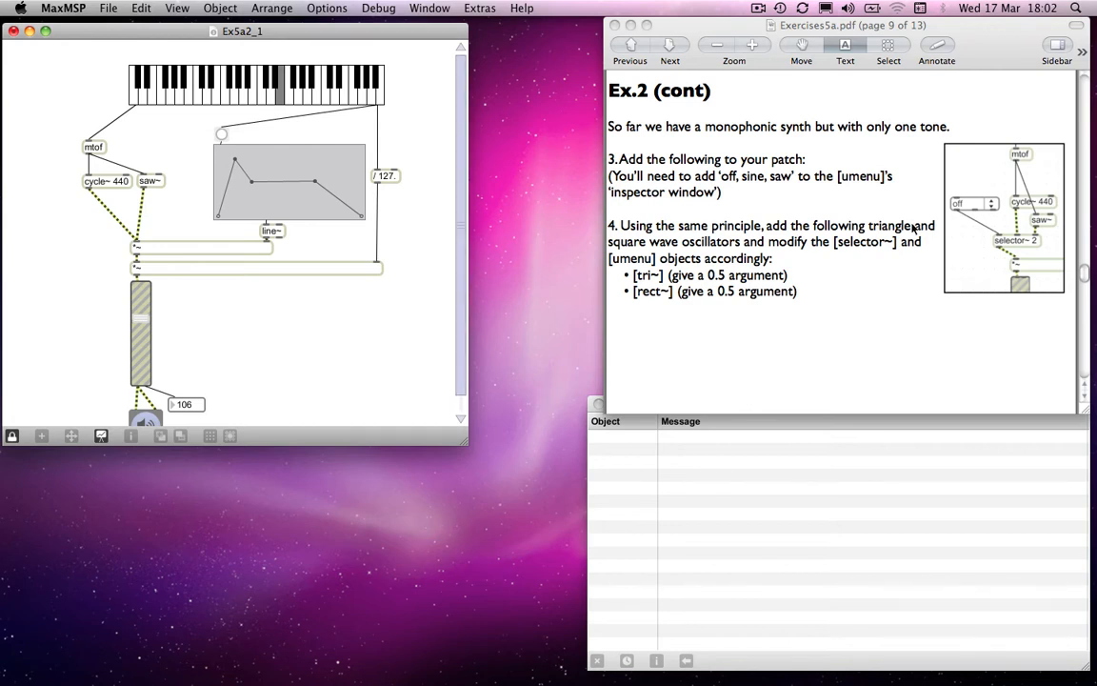
mouse_move(1026, 242)
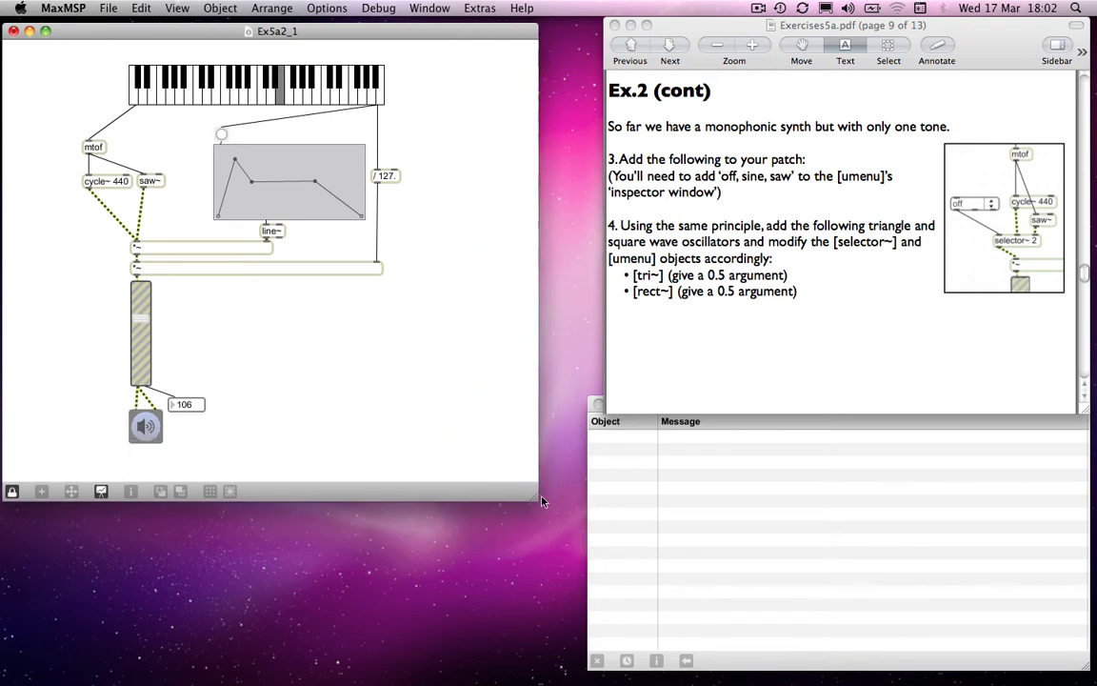
Enlarge the patch window to make room right of the synth.
left_click_drag(541, 500, 631, 481)
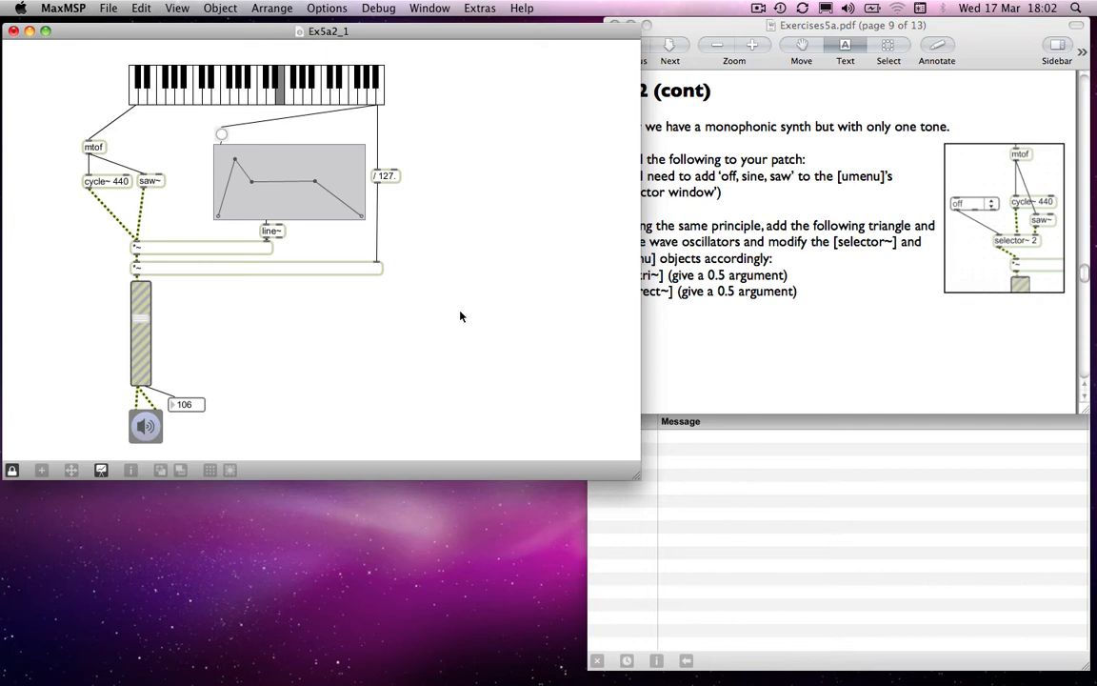
mouse_move(486, 237)
type("gate")
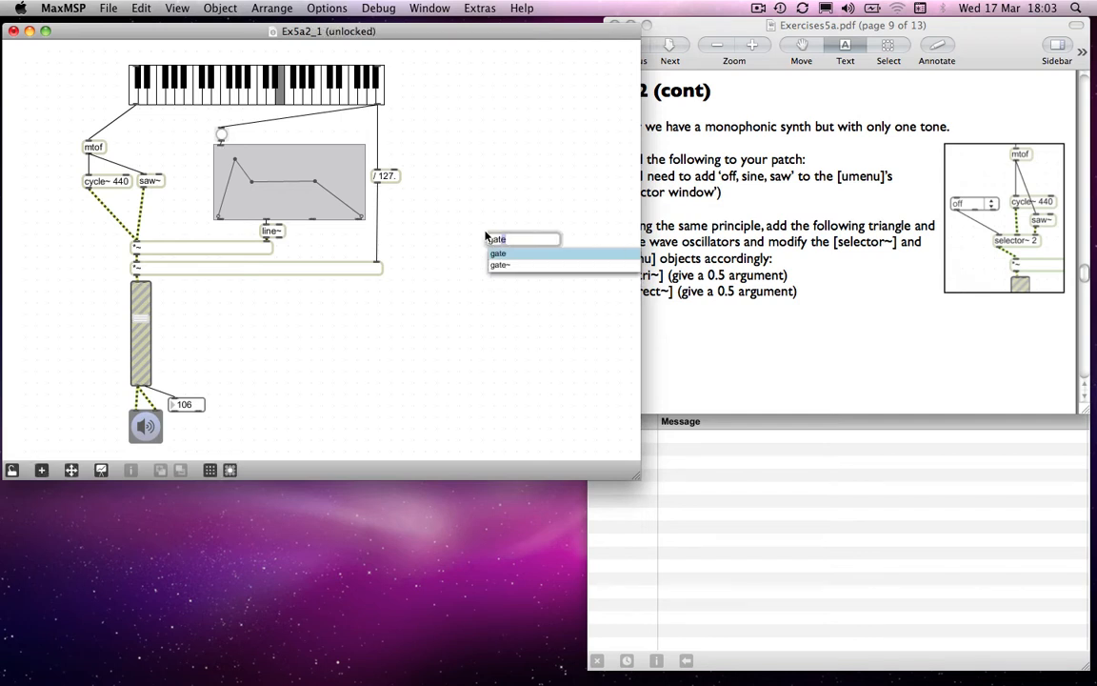
Confirm gate, wire the number box to its right inlet, and toggle the gate open.
left_click(497, 253)
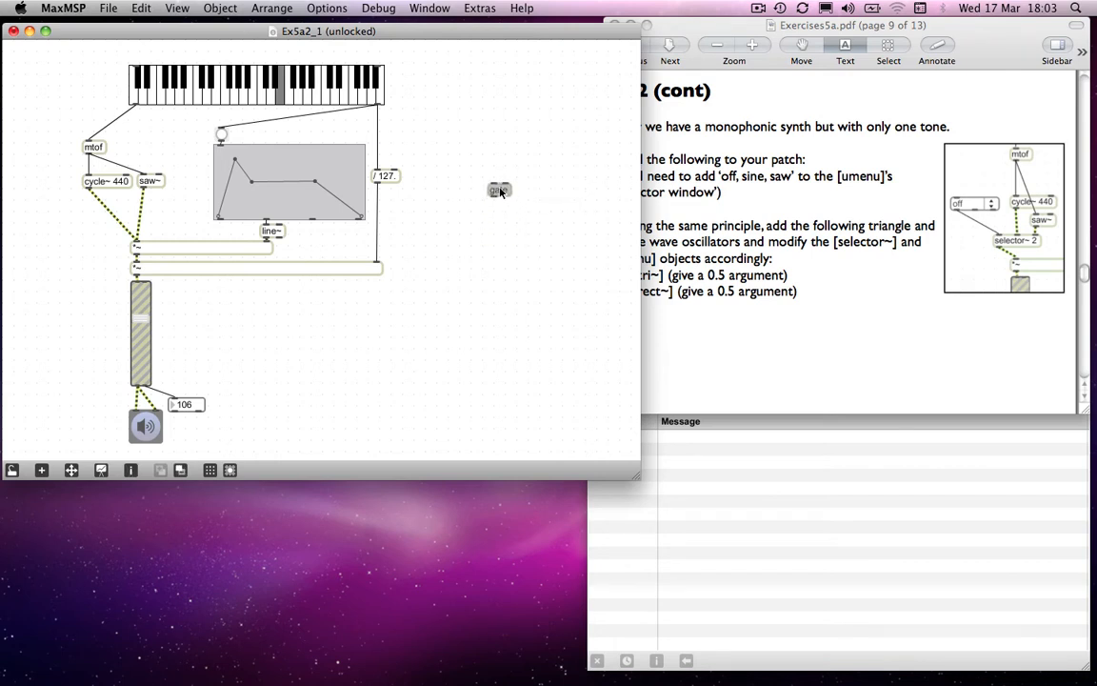
mouse_move(504, 165)
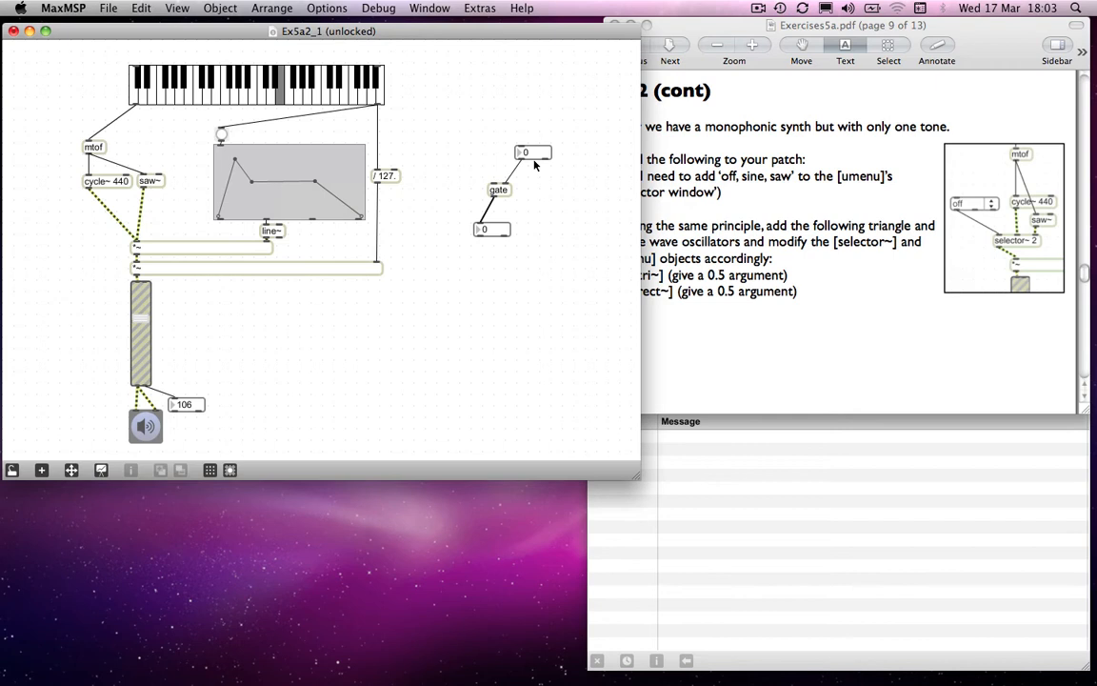
mouse_move(496, 187)
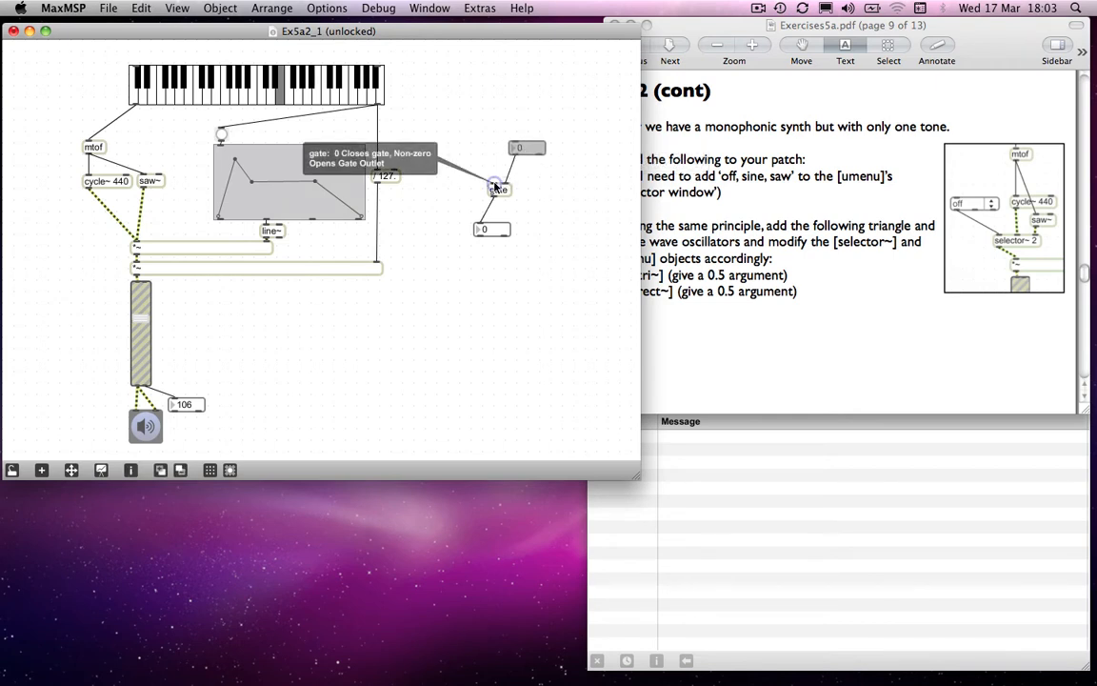
mouse_move(499, 181)
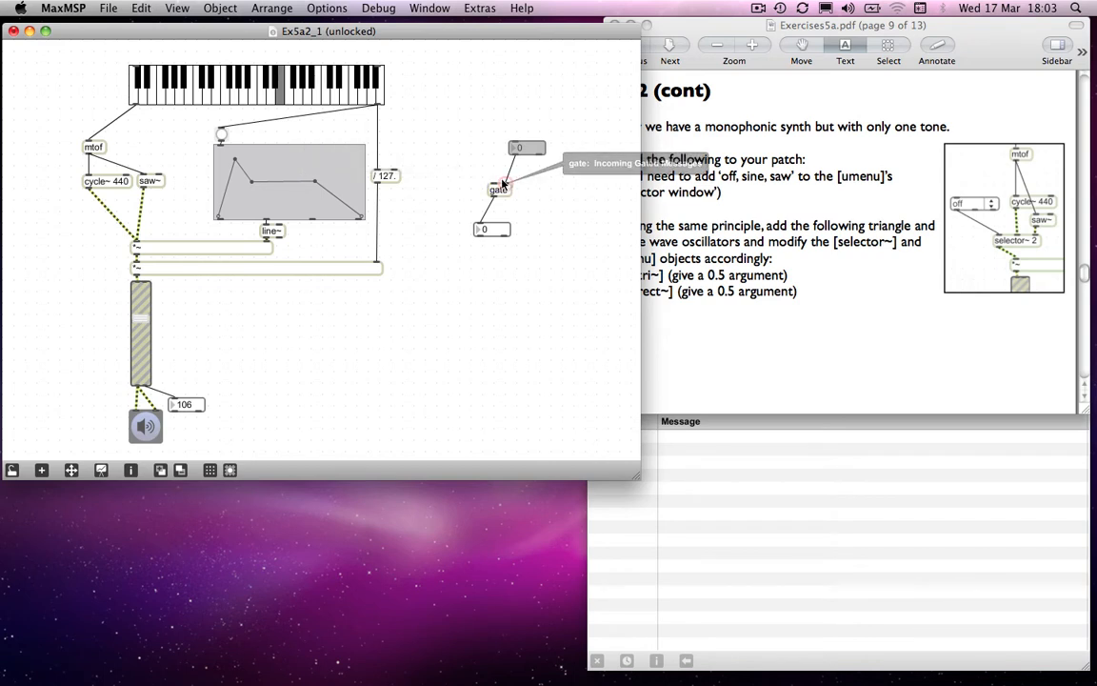
left_click_drag(503, 173, 490, 169)
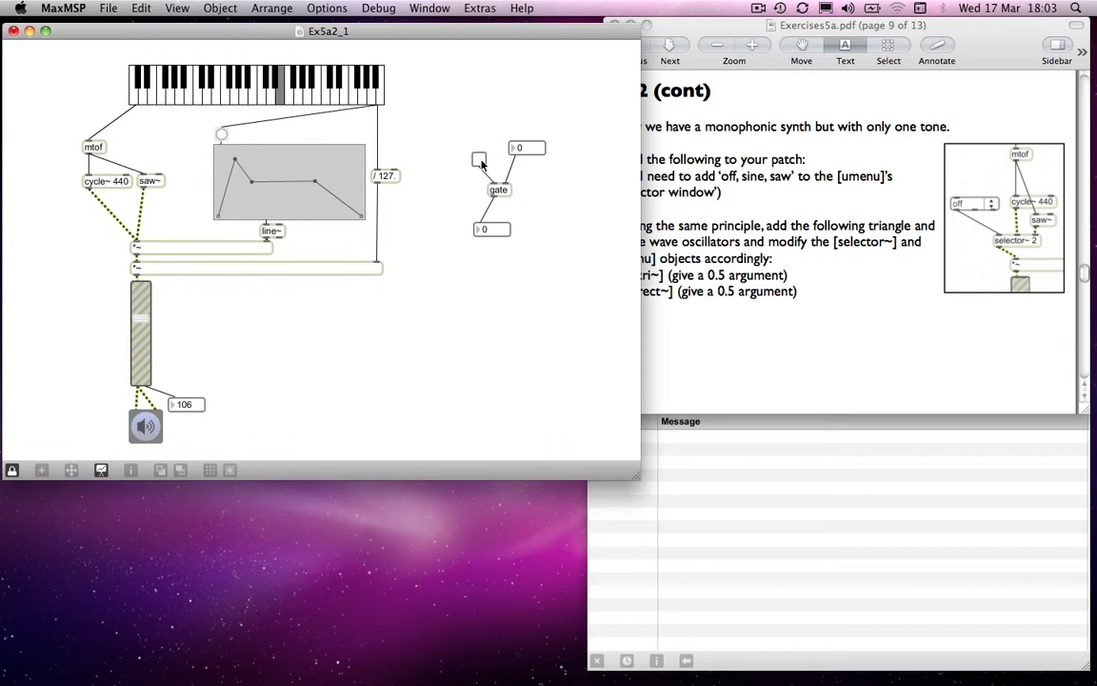
left_click(479, 158)
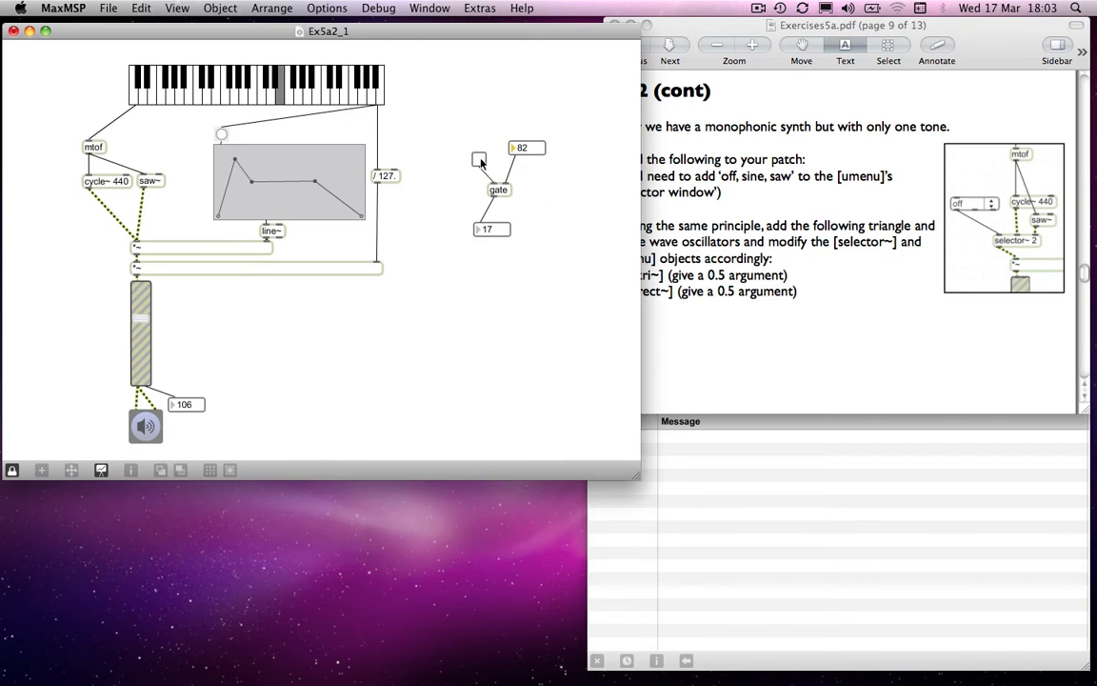
mouse_move(484, 177)
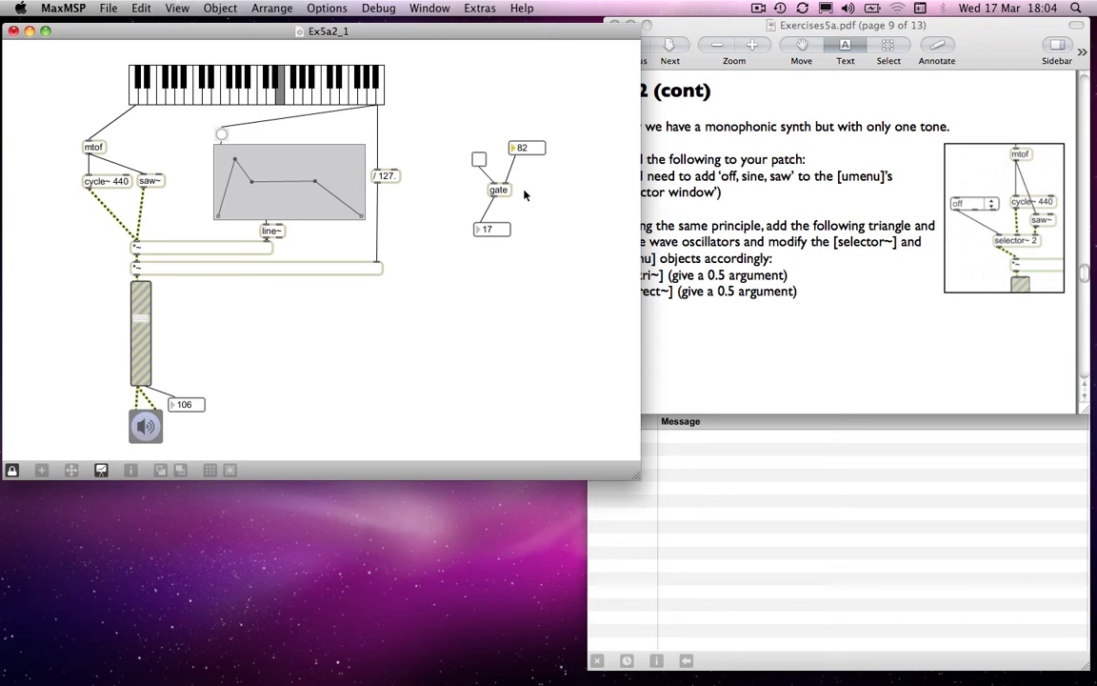
mouse_move(516, 201)
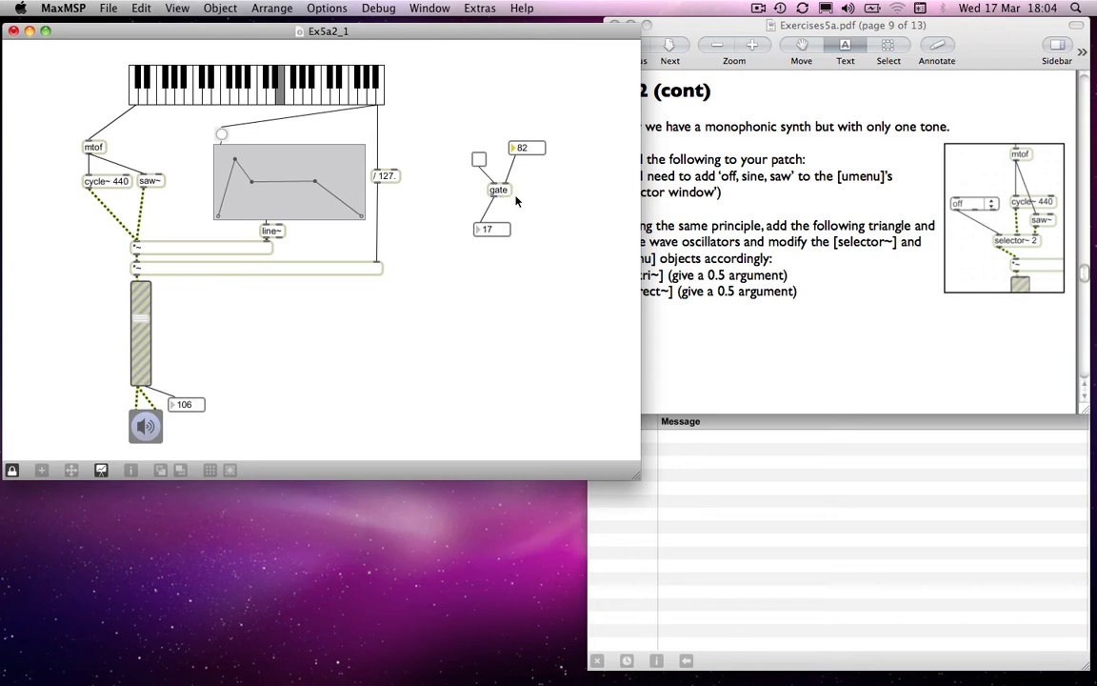
Patch gate 4's fourth outlet into its own output number box.
left_click(498, 189)
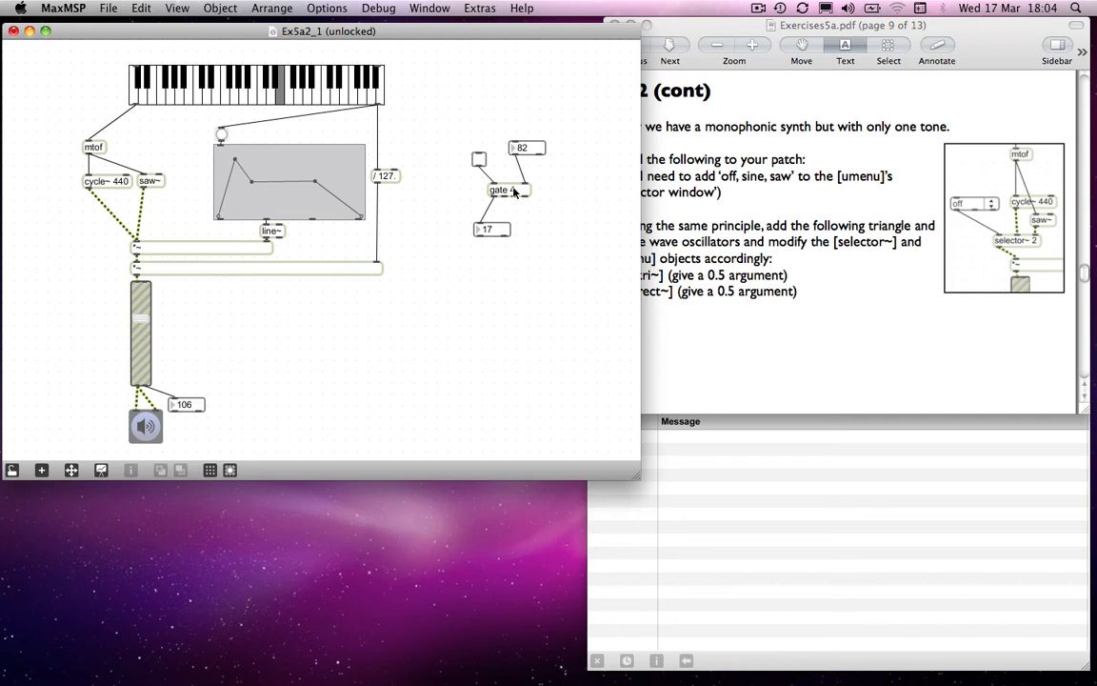
mouse_move(526, 201)
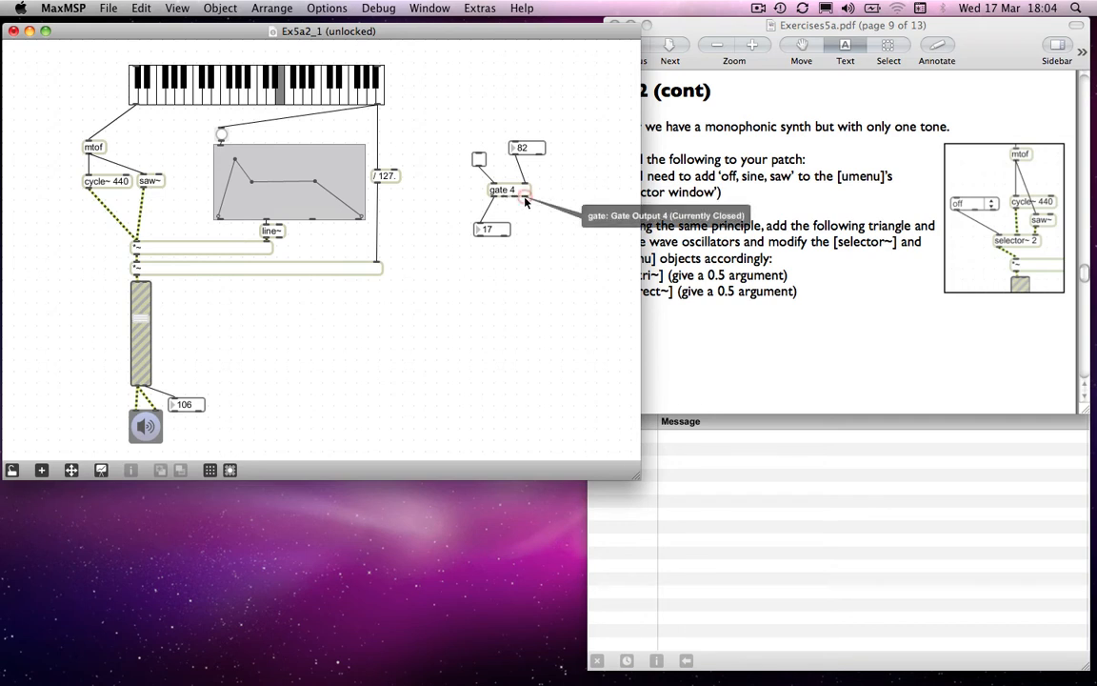
left_click_drag(491, 228, 462, 239)
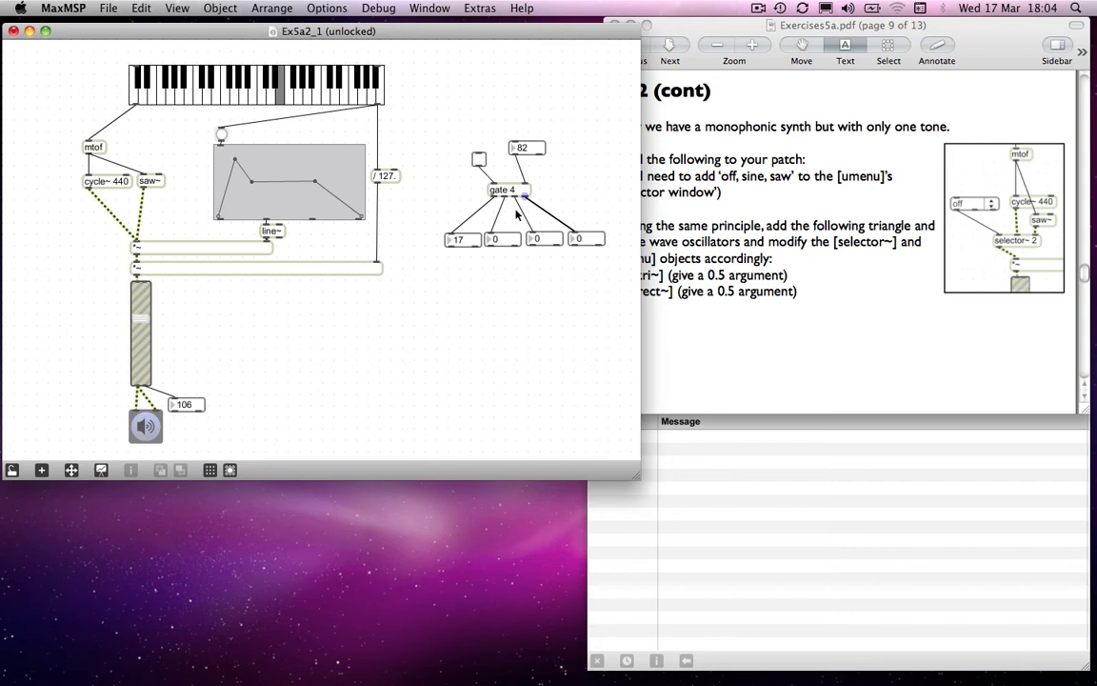
mouse_move(493, 197)
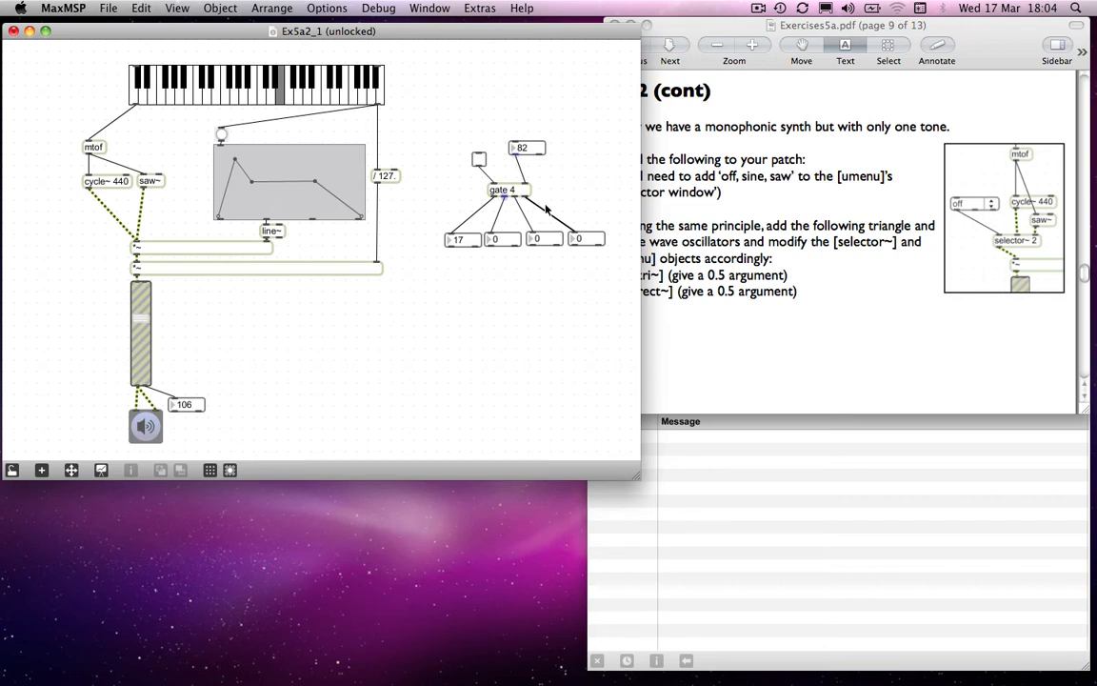
mouse_move(535, 147)
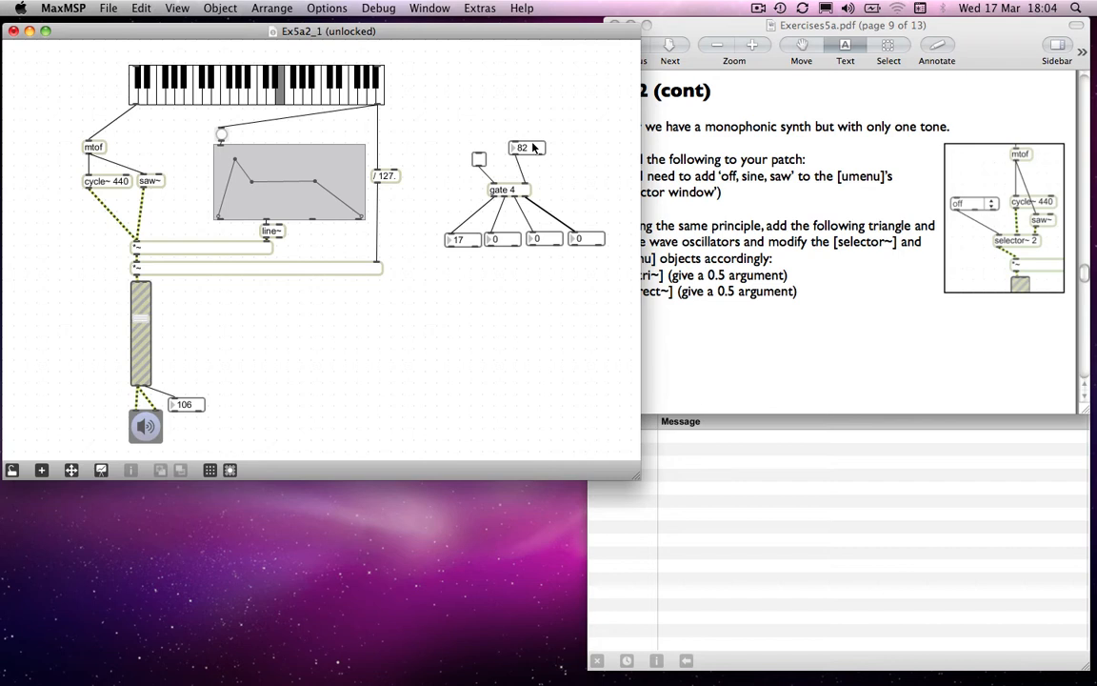
mouse_move(496, 159)
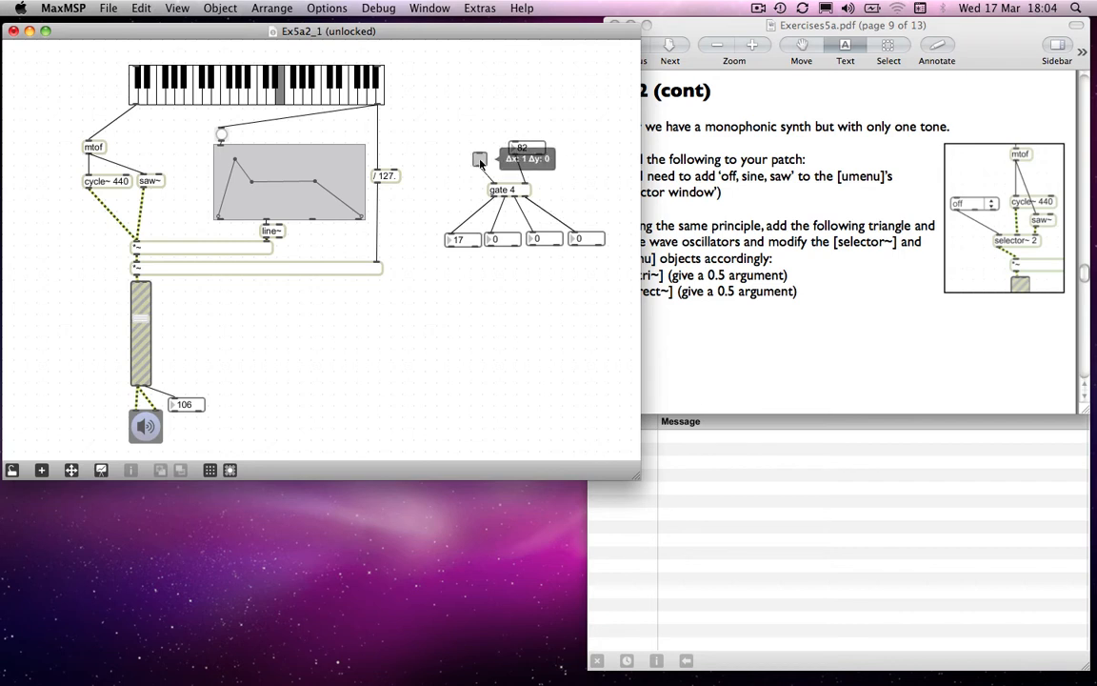
mouse_move(442, 148)
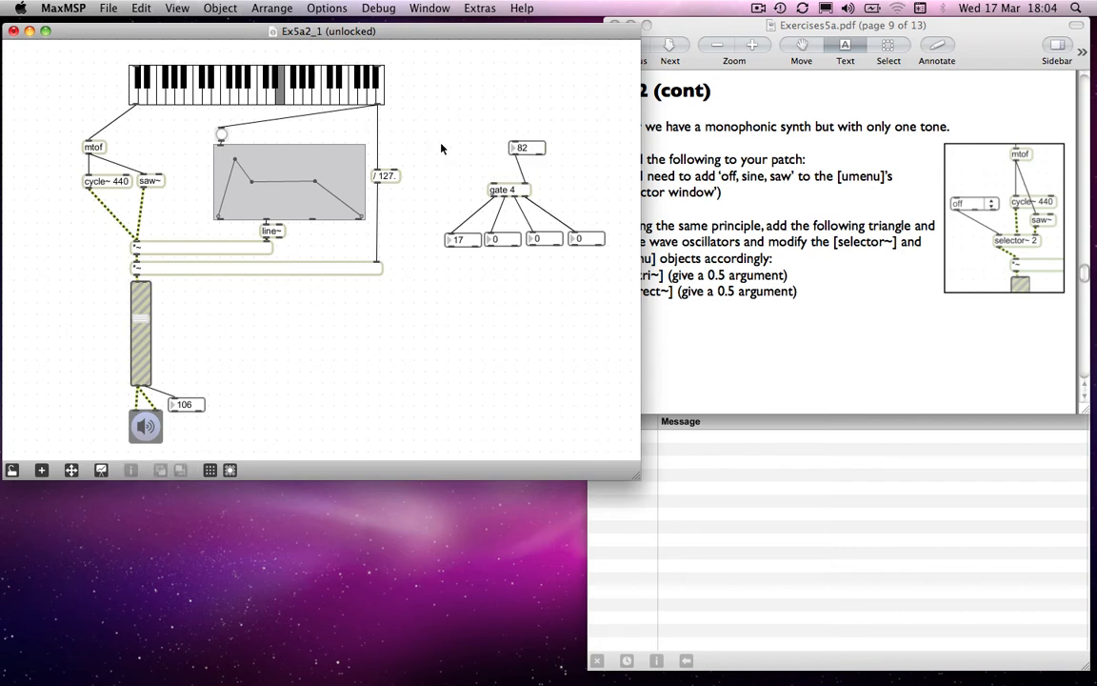
mouse_move(492, 181)
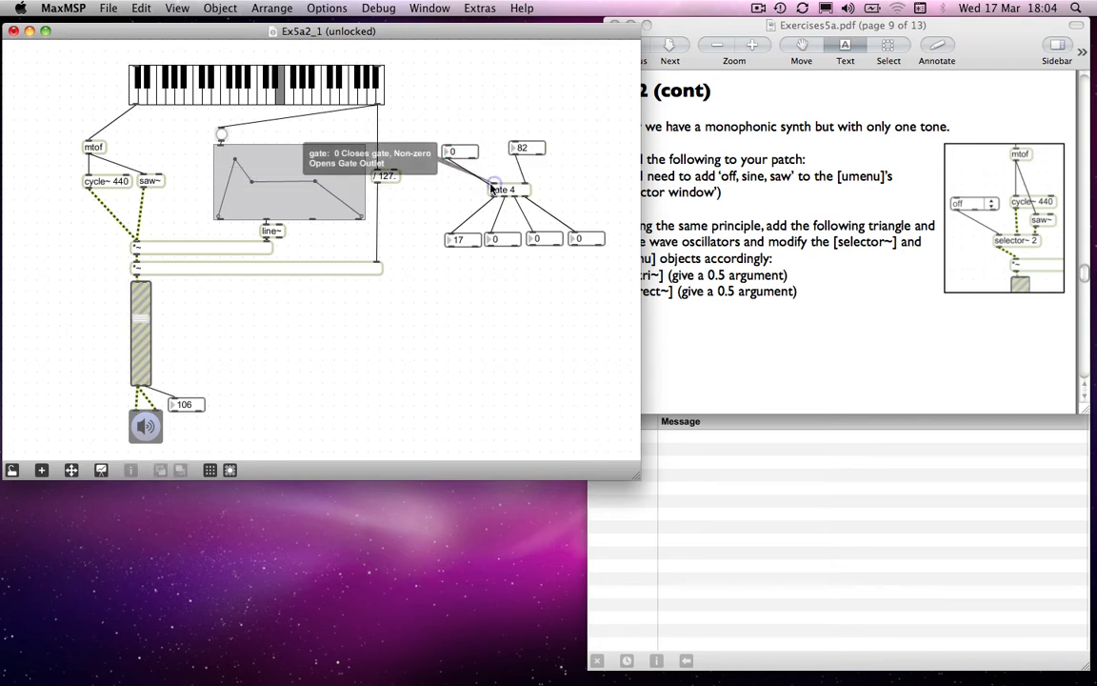
mouse_move(478, 128)
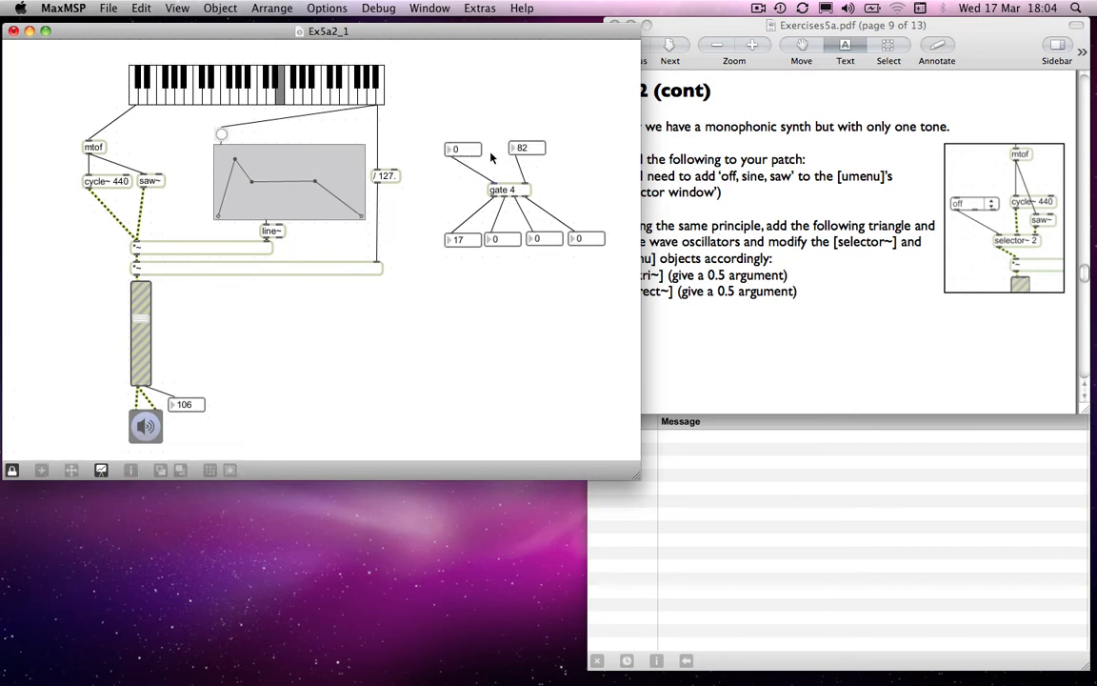
mouse_move(459, 150)
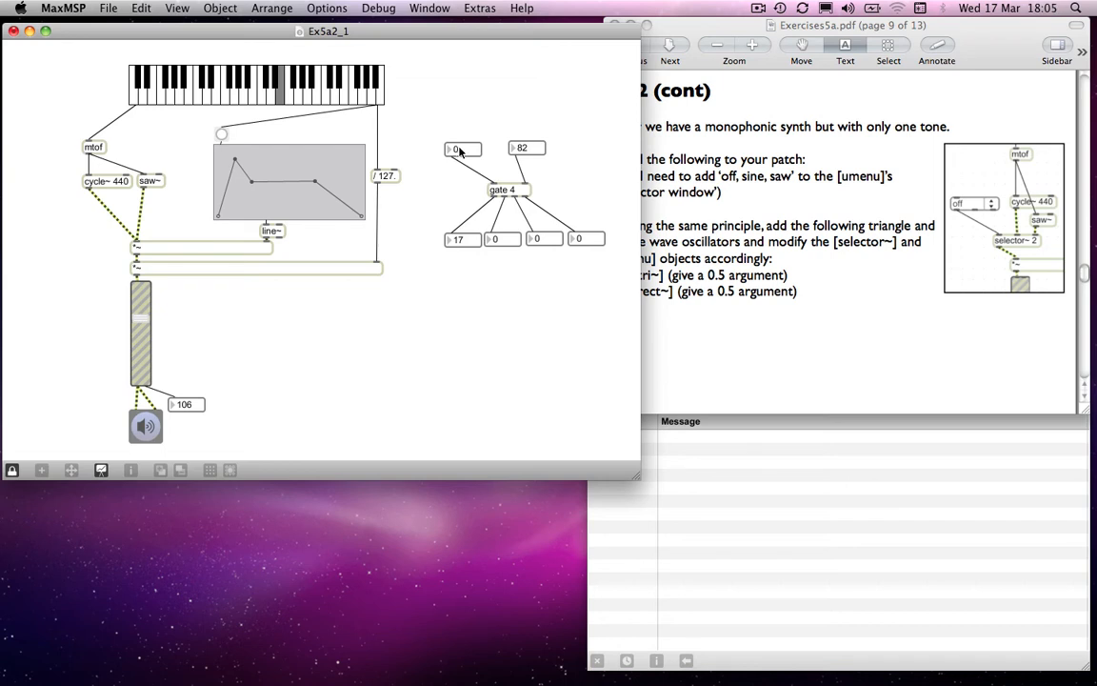
mouse_move(497, 152)
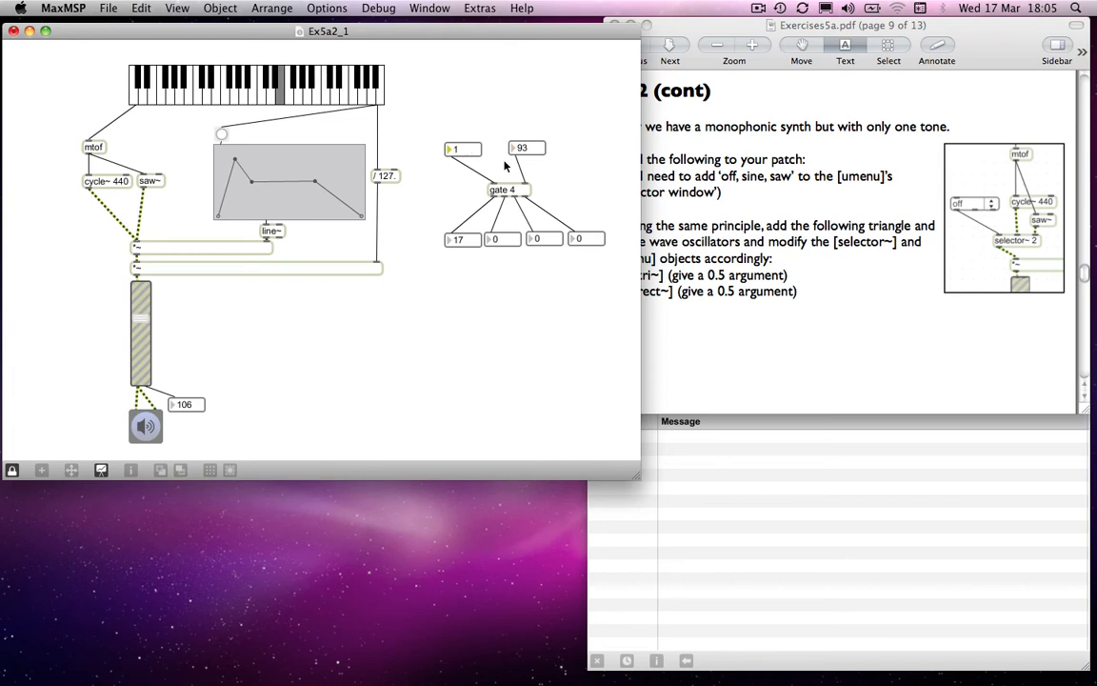
mouse_move(497, 203)
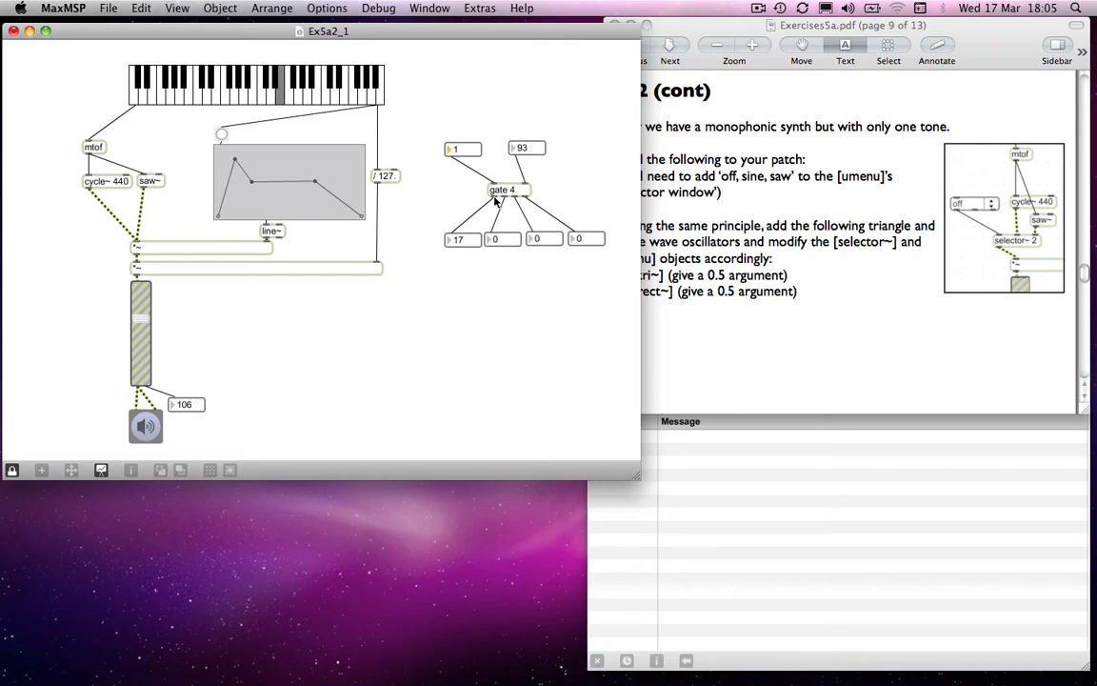
mouse_move(494, 197)
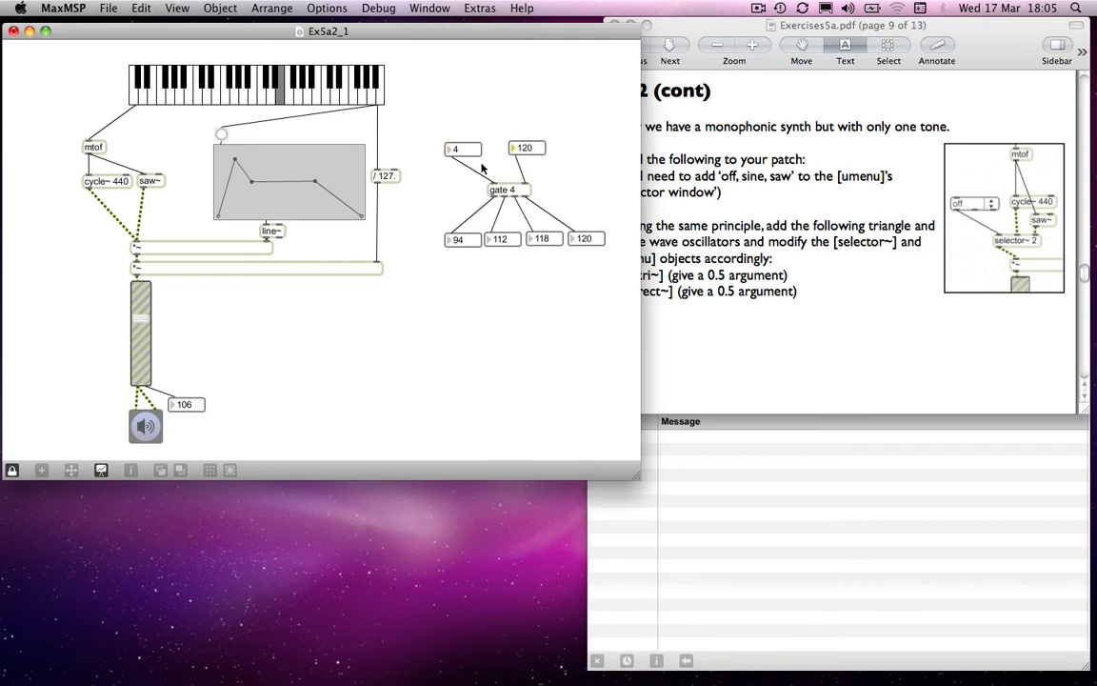
mouse_move(543, 254)
type("gate~ 4")
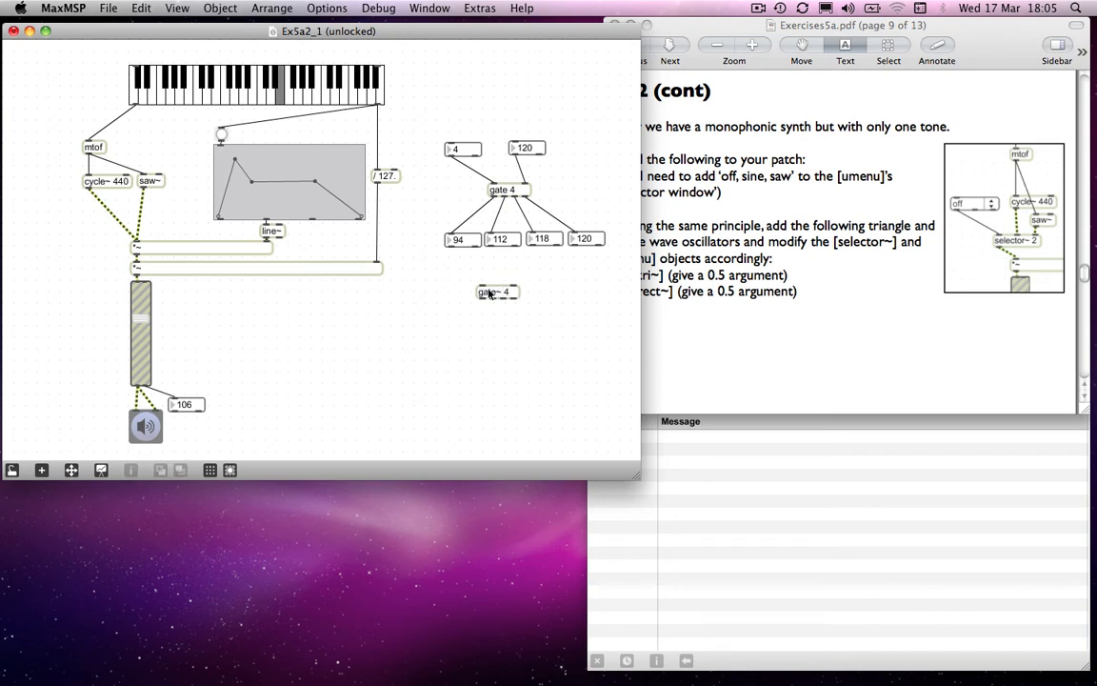
mouse_move(511, 299)
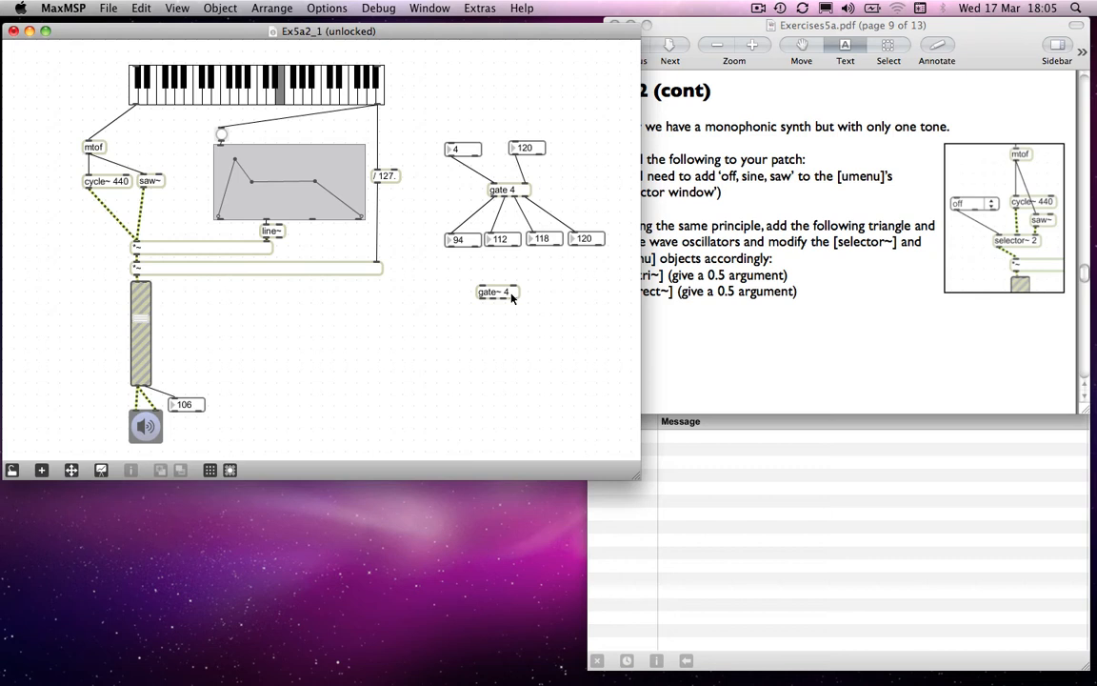
mouse_move(526, 298)
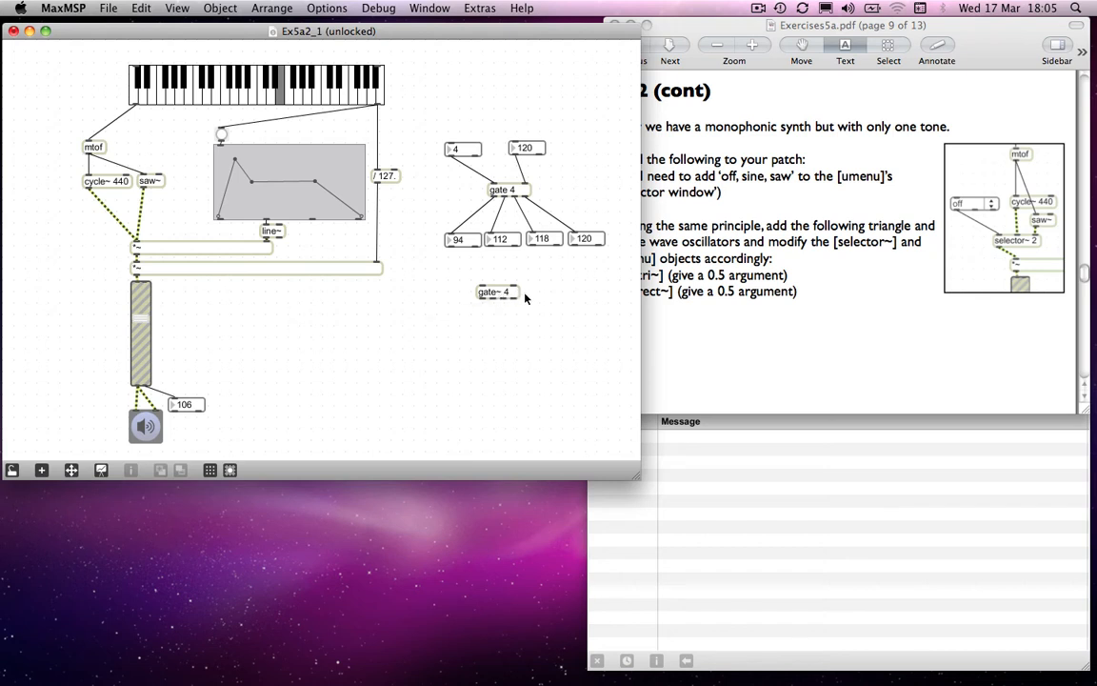
left_click(498, 292)
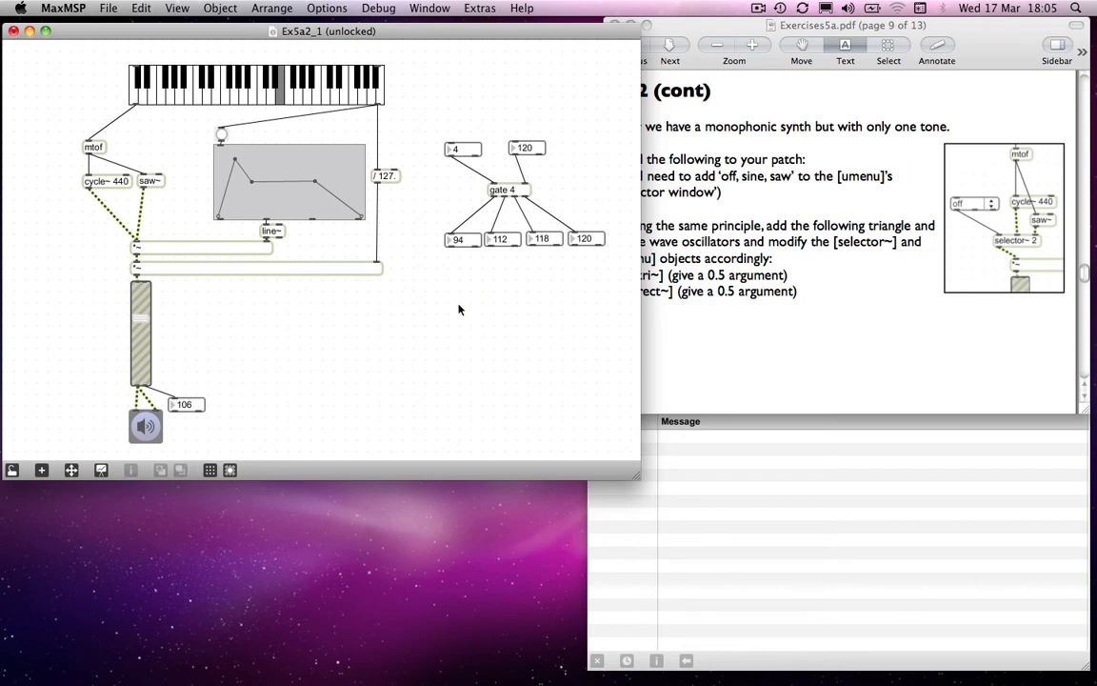
mouse_move(477, 212)
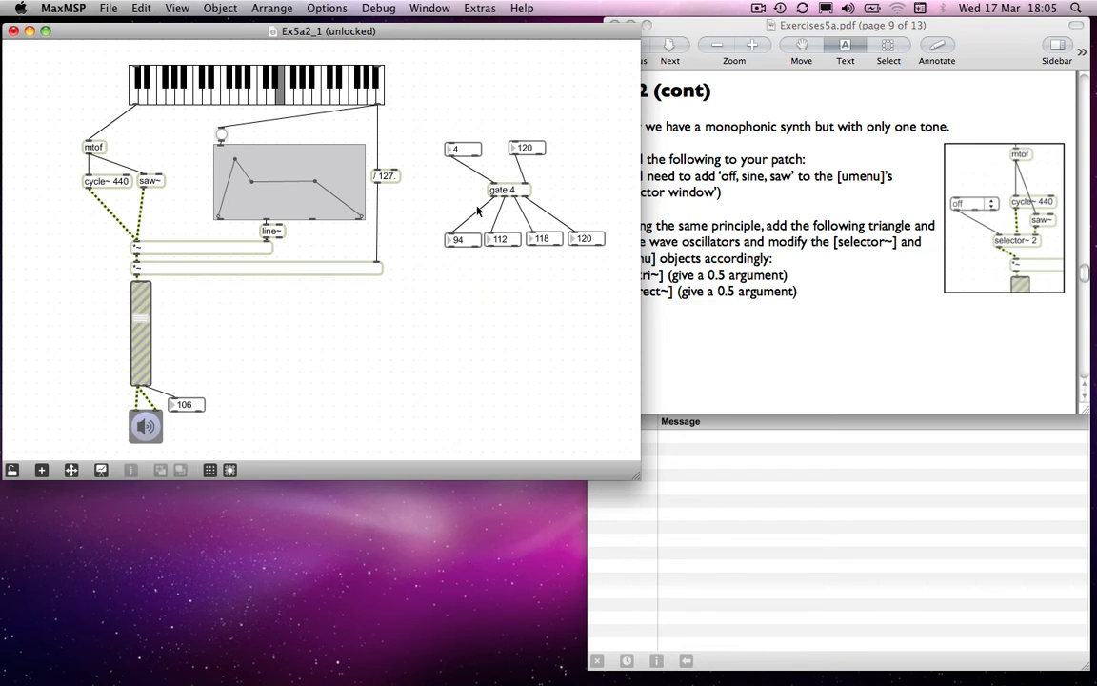
mouse_move(500, 197)
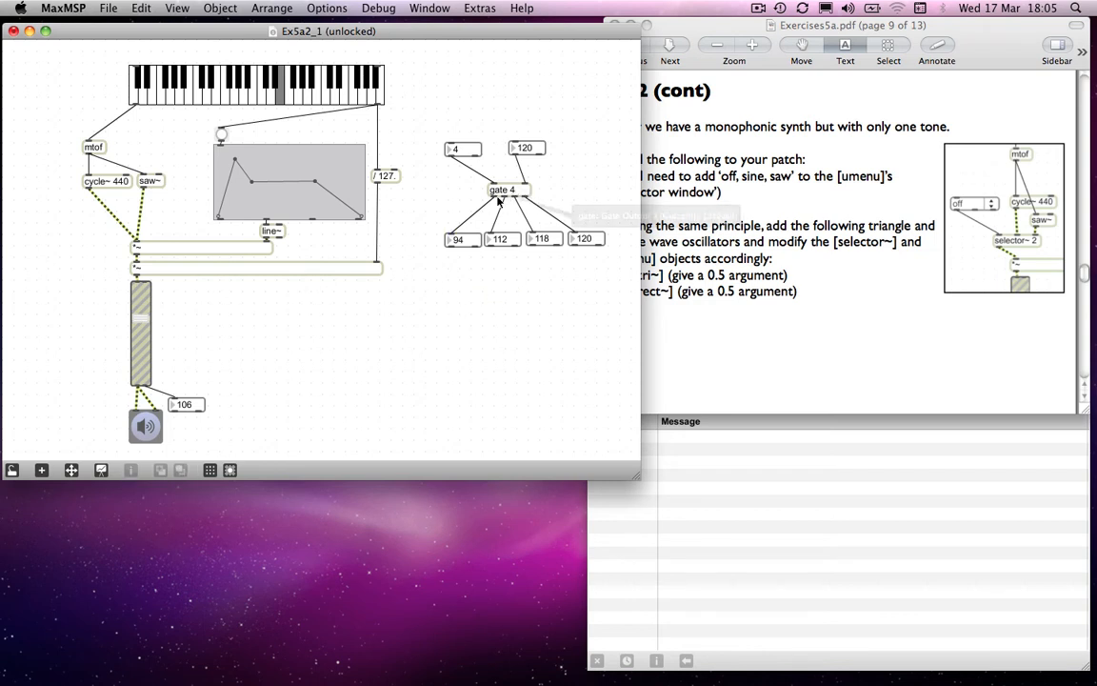
mouse_move(460, 322)
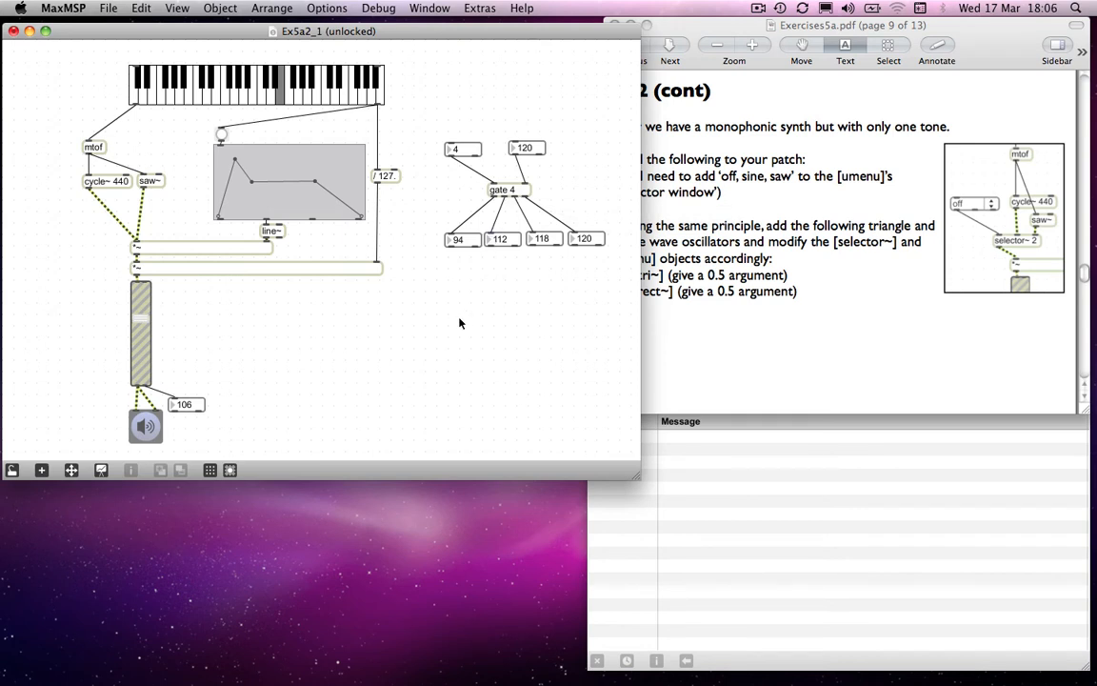
mouse_move(458, 303)
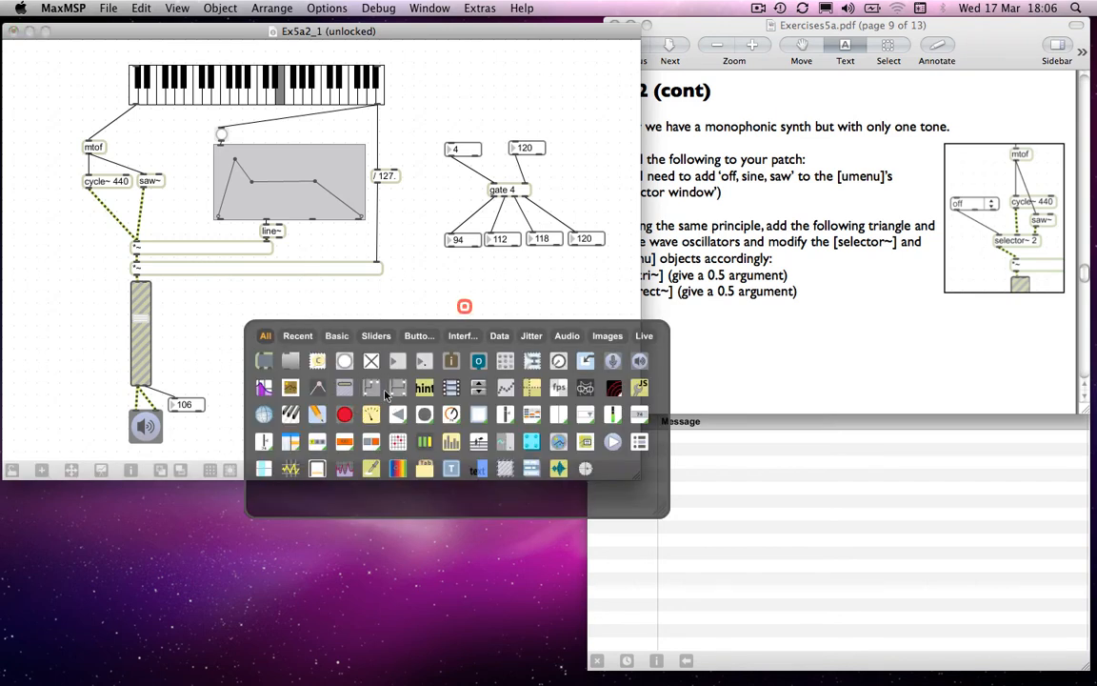
mouse_move(398, 387)
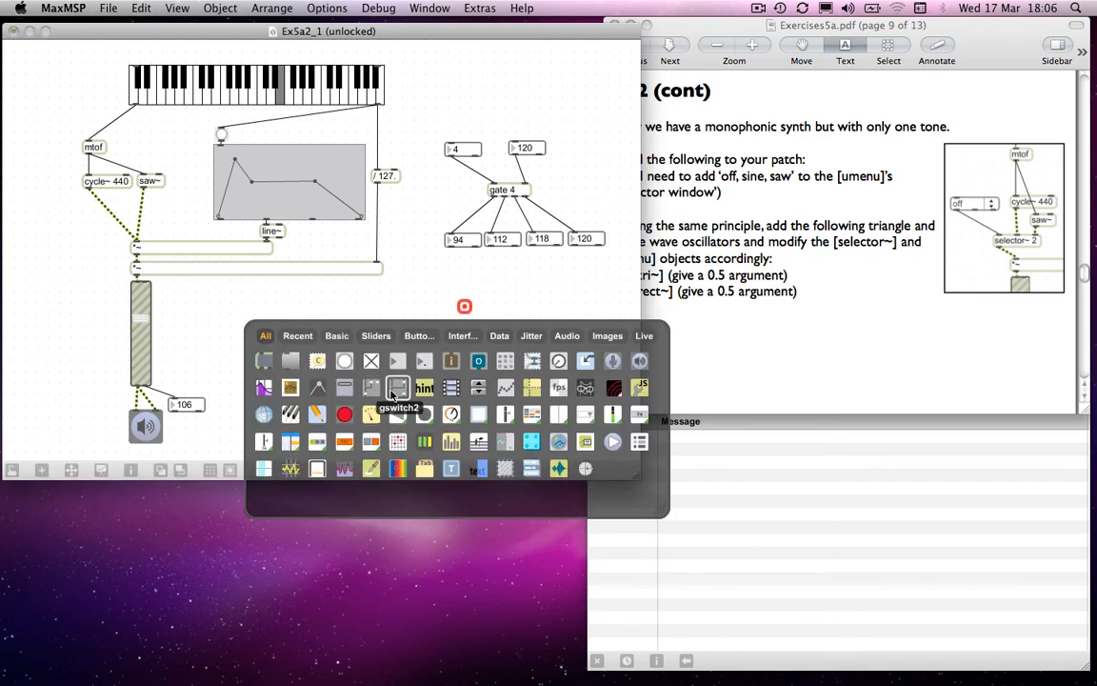
mouse_move(397, 388)
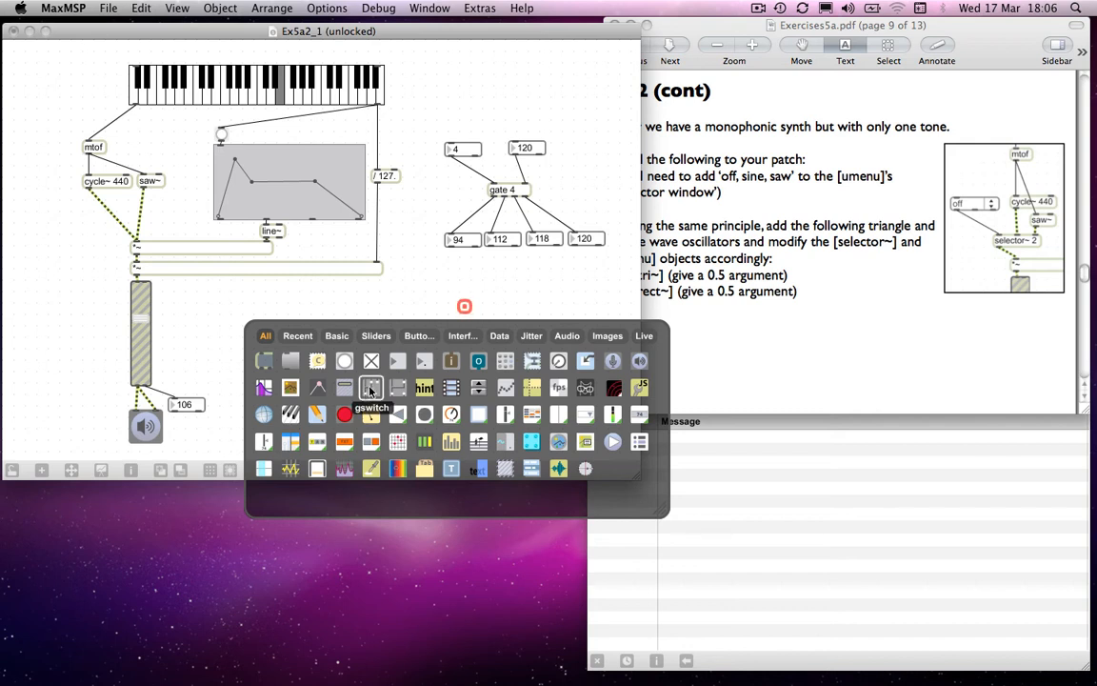
mouse_move(369, 387)
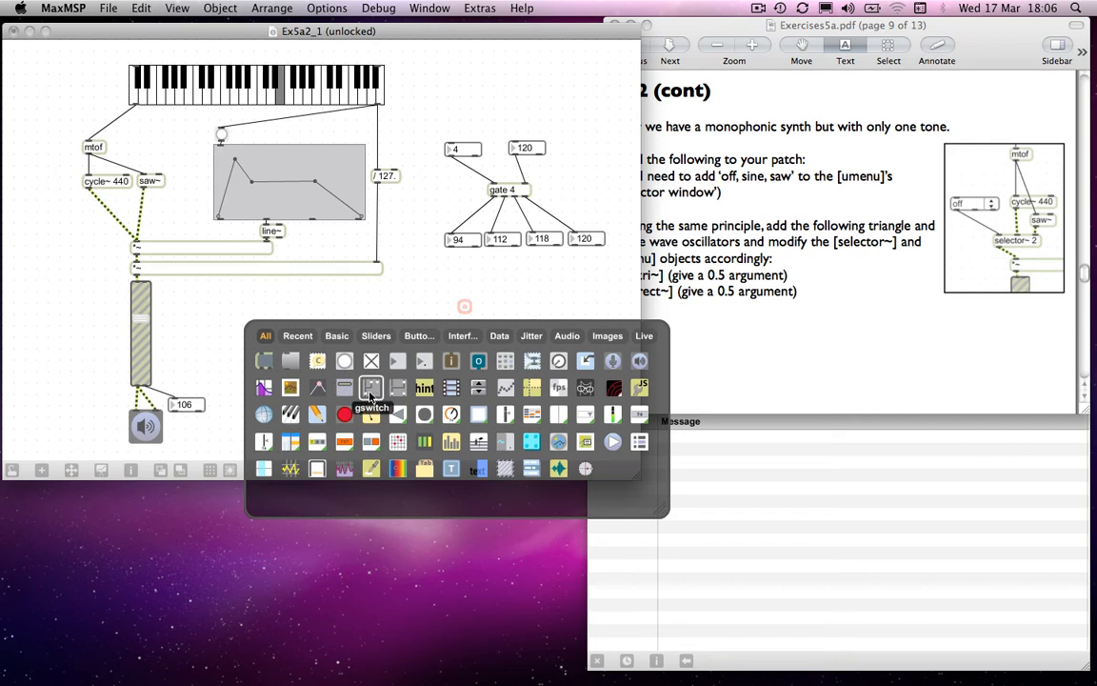
Choose the graphical two-way switch from the object palette.
left_click(488, 314)
type("switch")
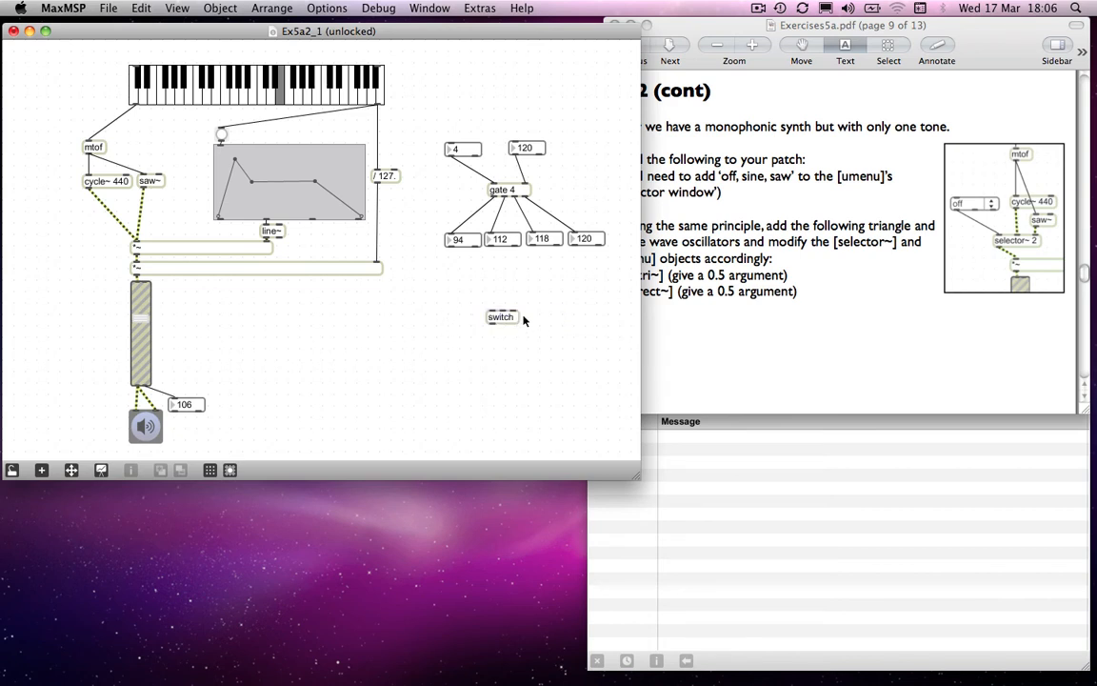
Place a new switch object beside the gate 4 demo.
left_click(500, 319)
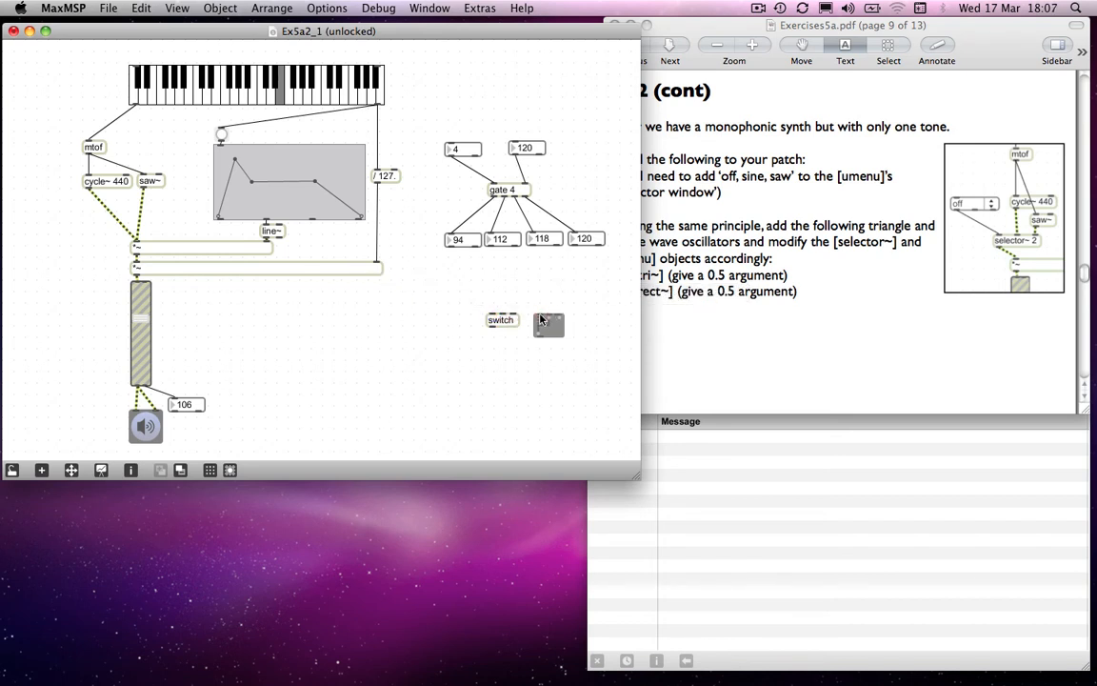
mouse_move(545, 319)
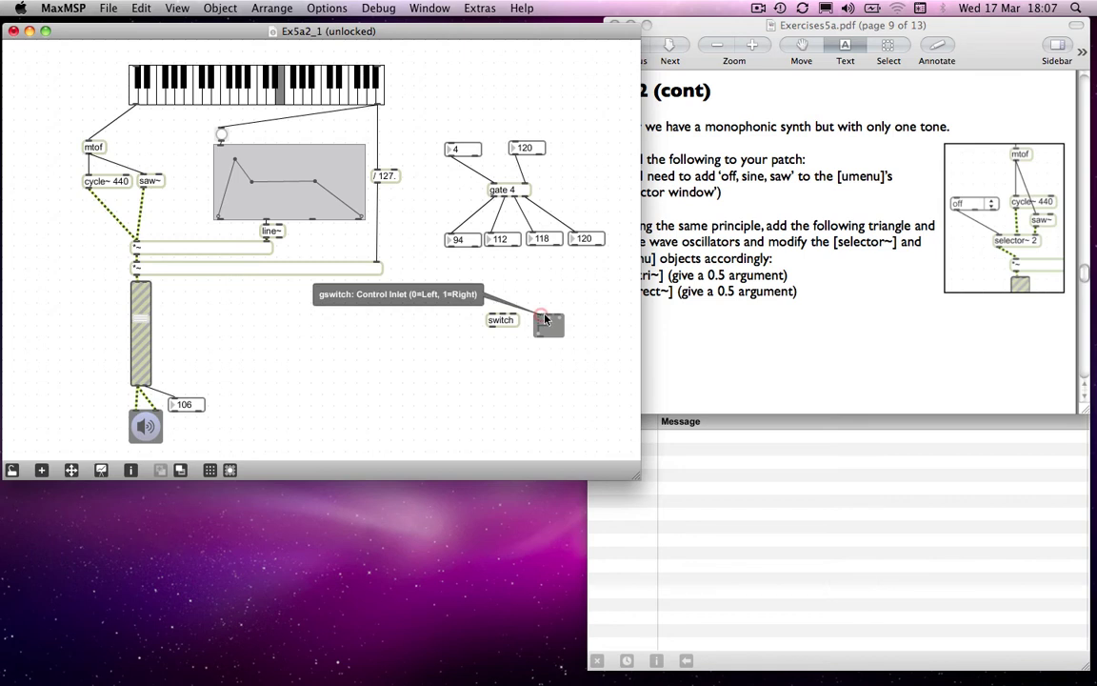
mouse_move(559, 323)
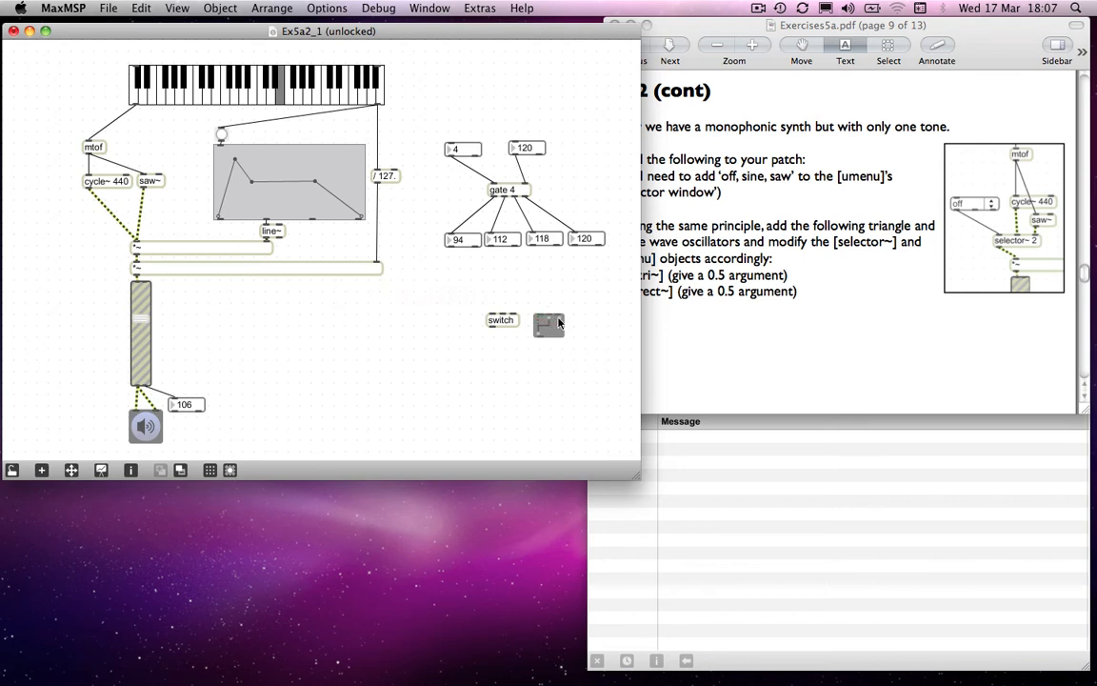
mouse_move(539, 350)
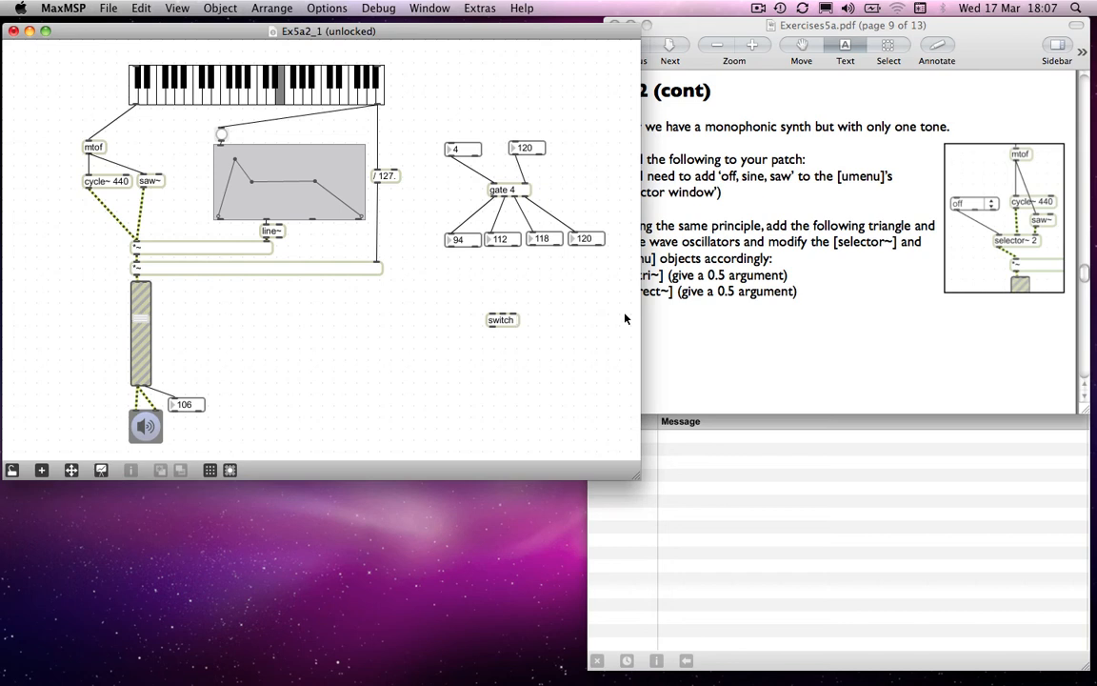
Give switch the argument 4 and connect the first gate output box to it.
type("4")
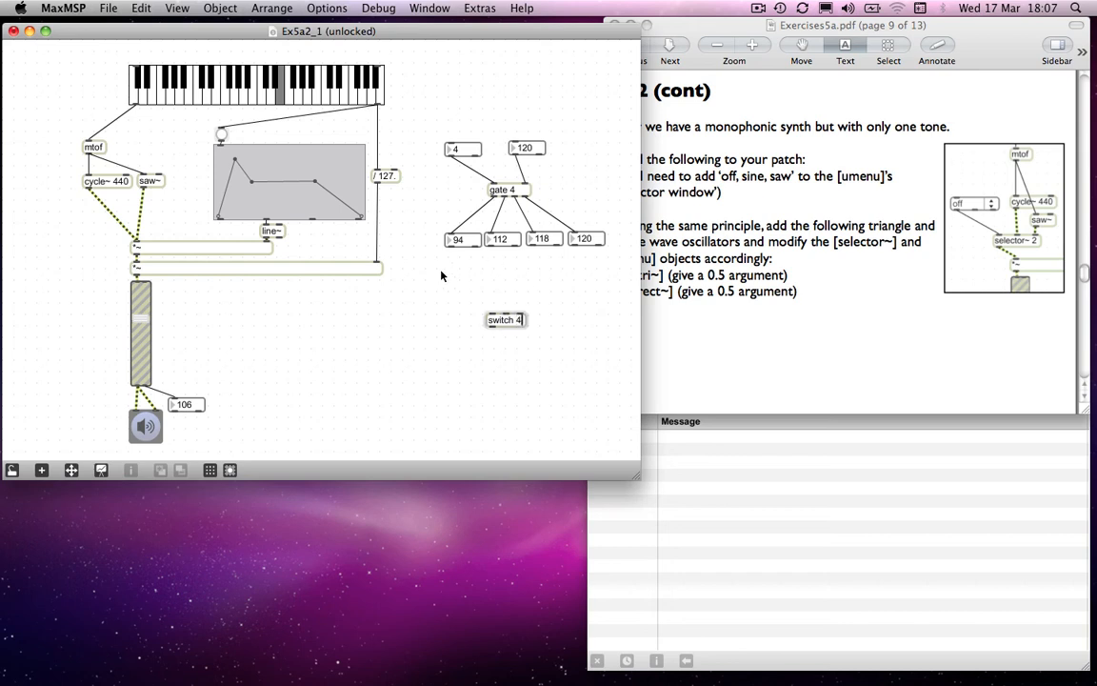
left_click_drag(505, 320, 489, 328)
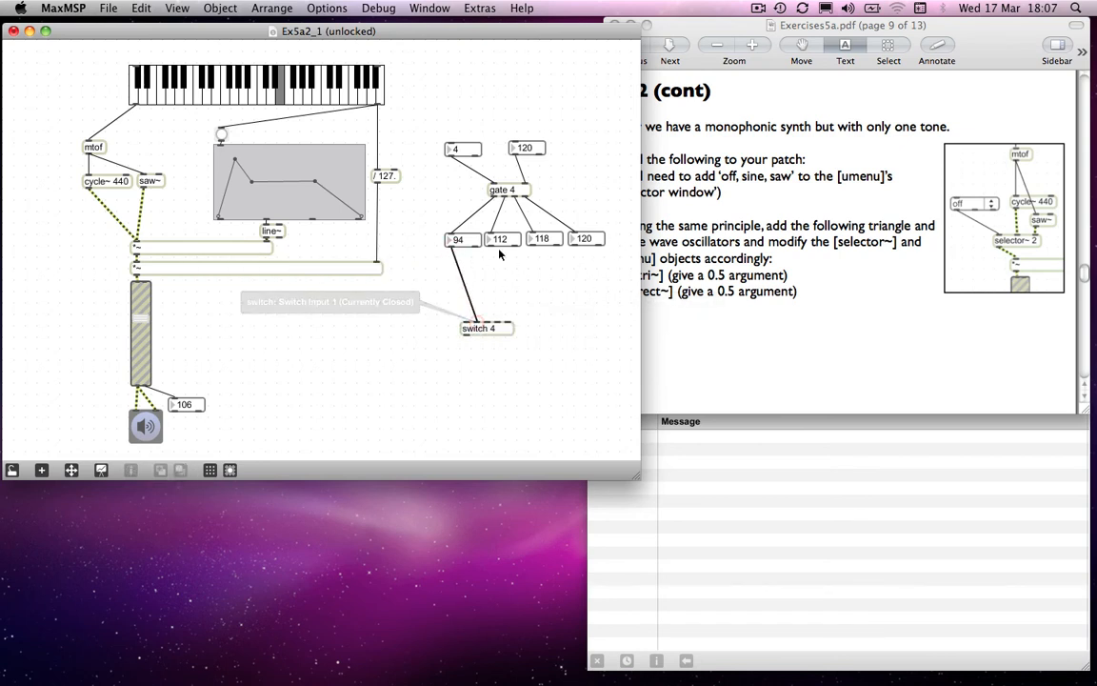
mouse_move(532, 253)
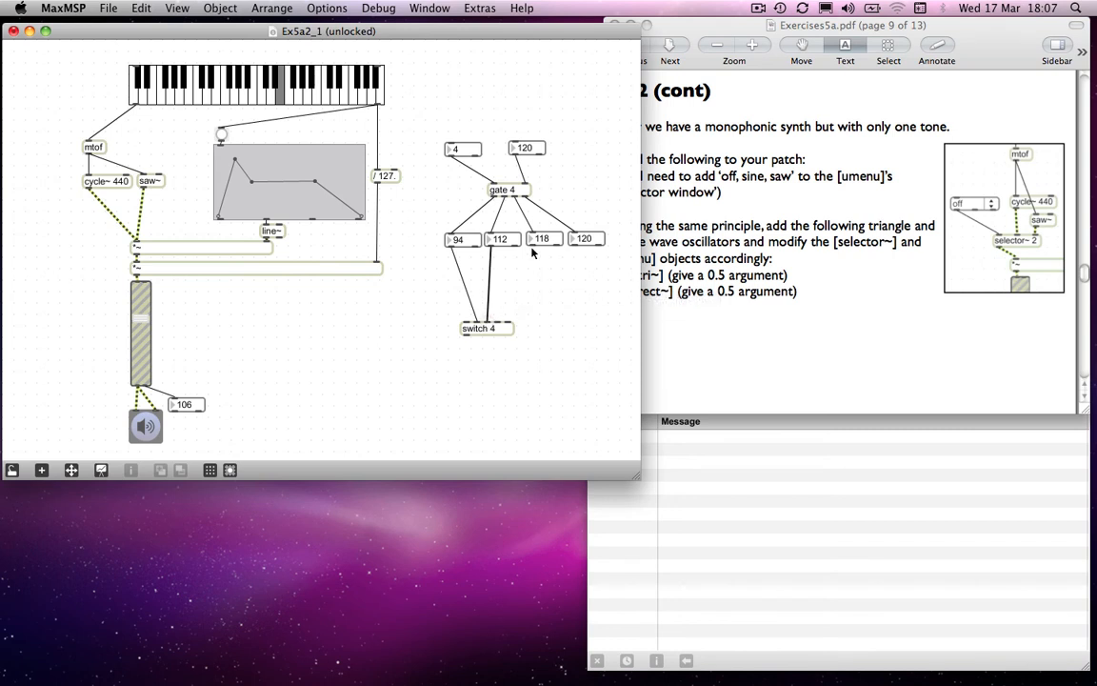
mouse_move(576, 246)
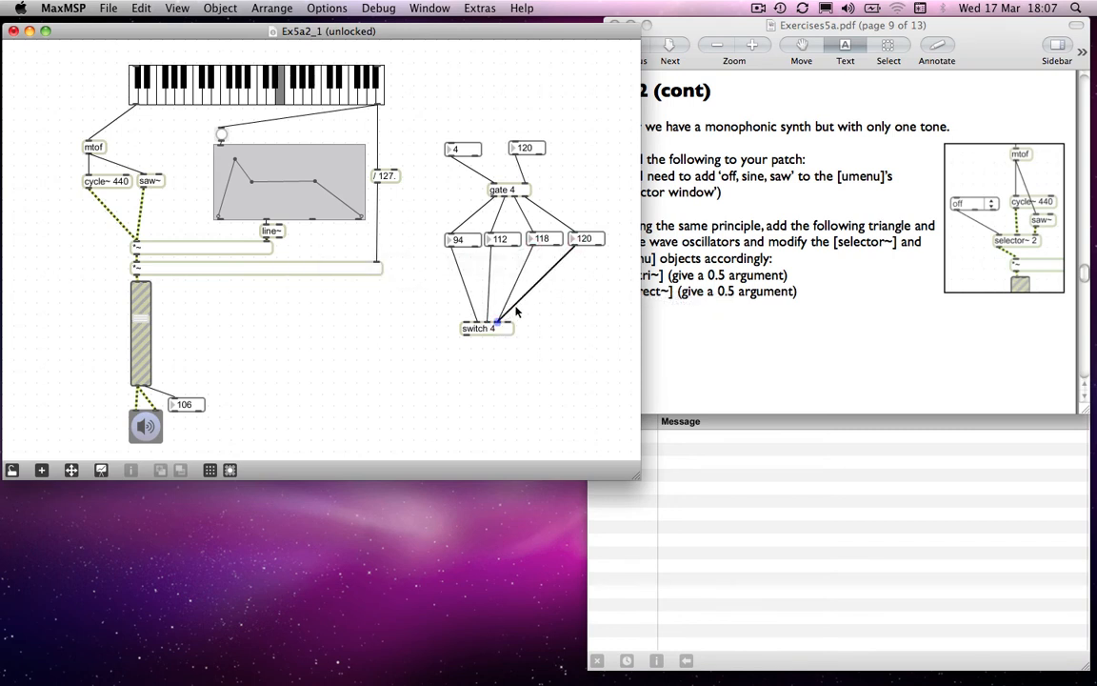
mouse_move(586, 239)
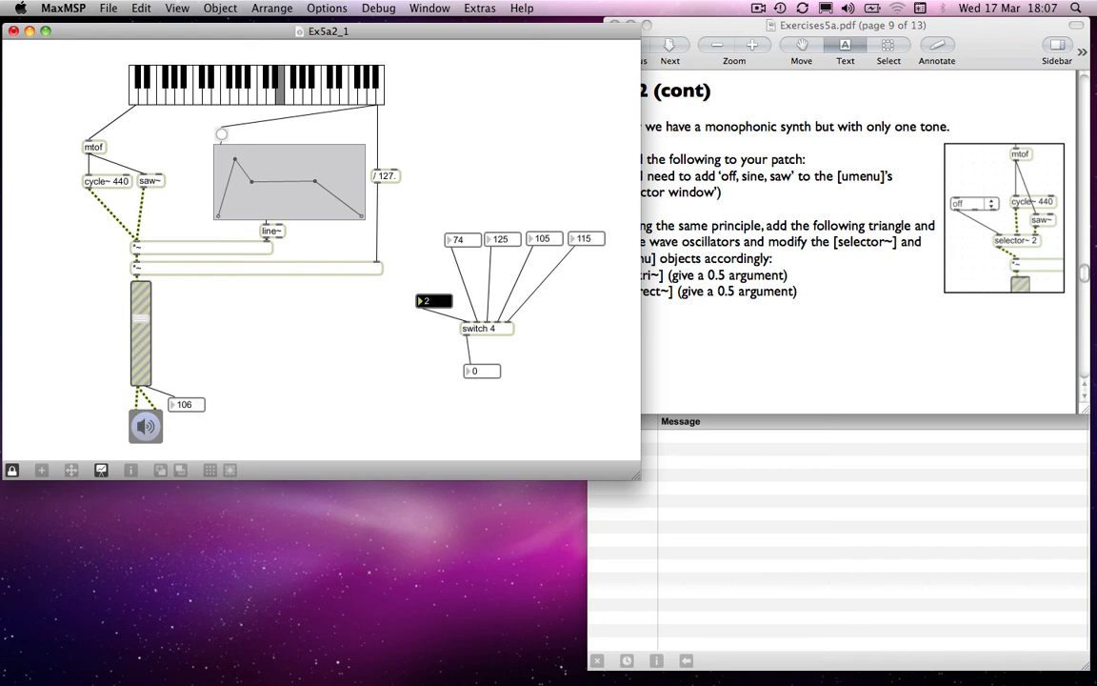
Rework the switch 4 demo with a control box, adding a selector~ 4 object.
left_click(424, 301)
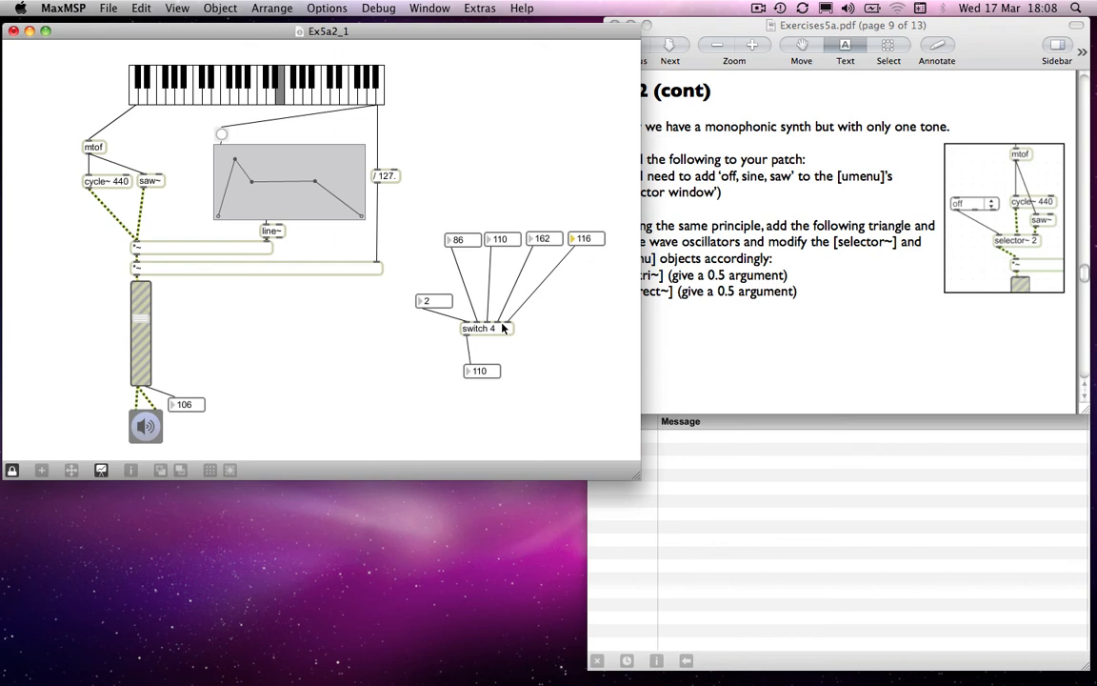
mouse_move(726, 74)
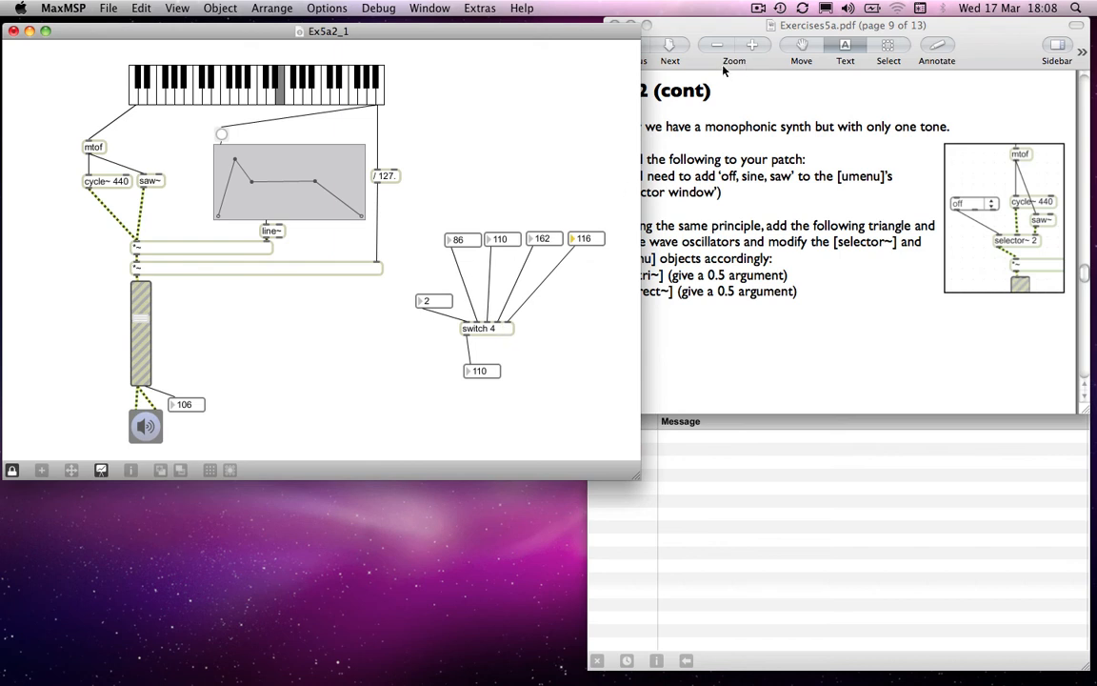
mouse_move(755, 24)
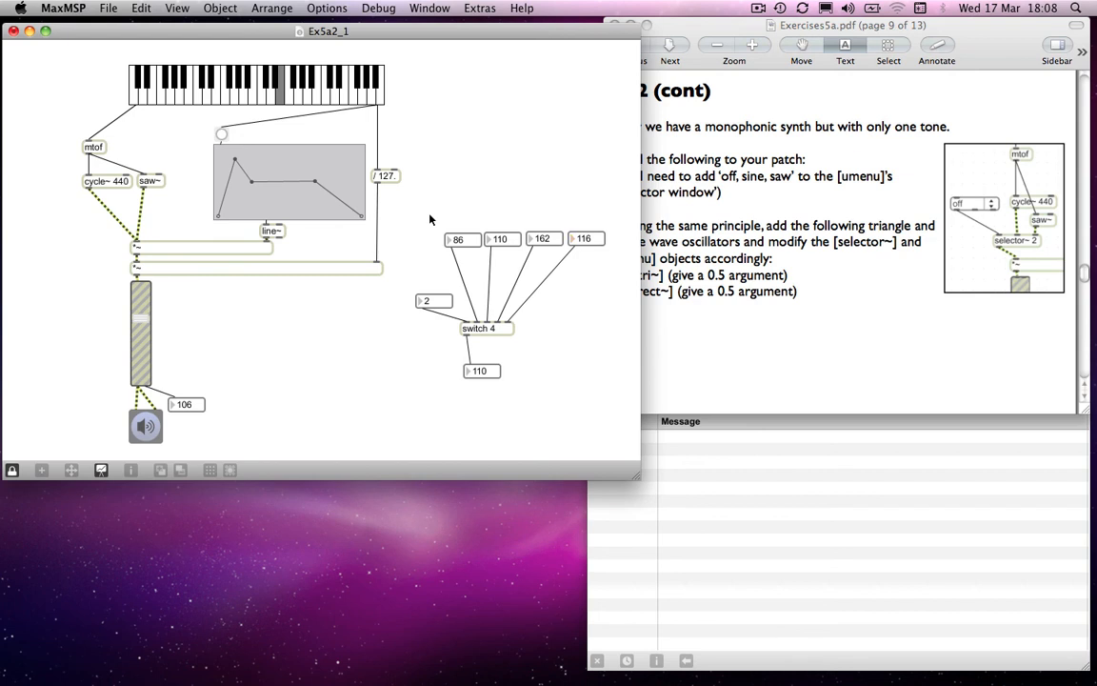
left_click_drag(421, 218, 537, 400)
type("selector~ 4")
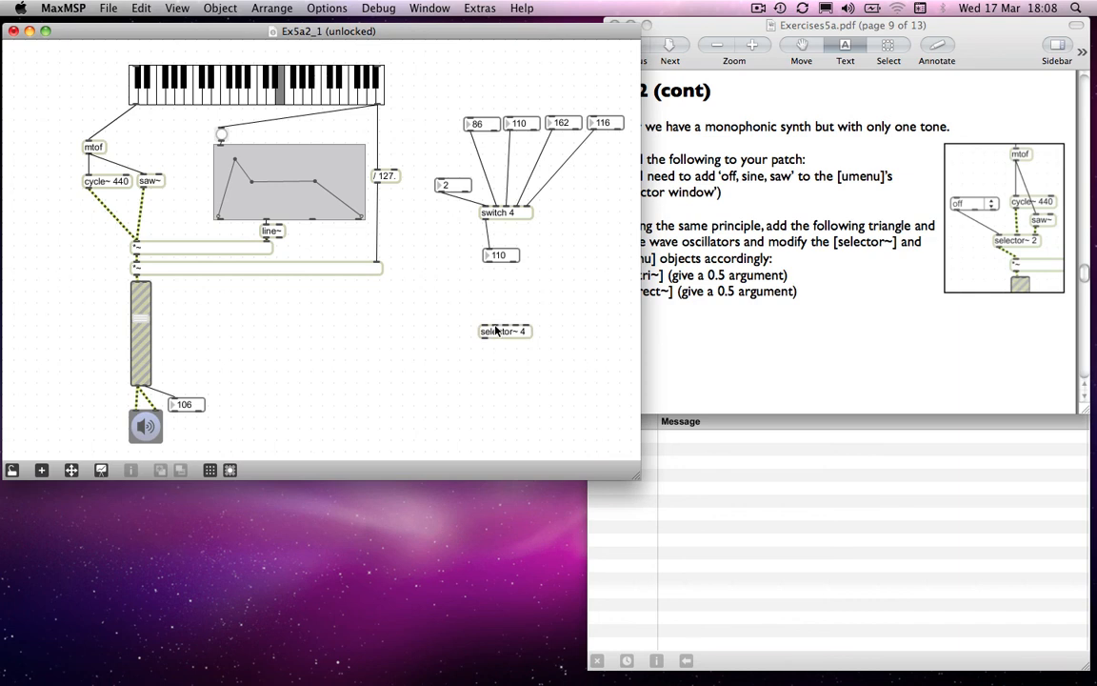
mouse_move(485, 334)
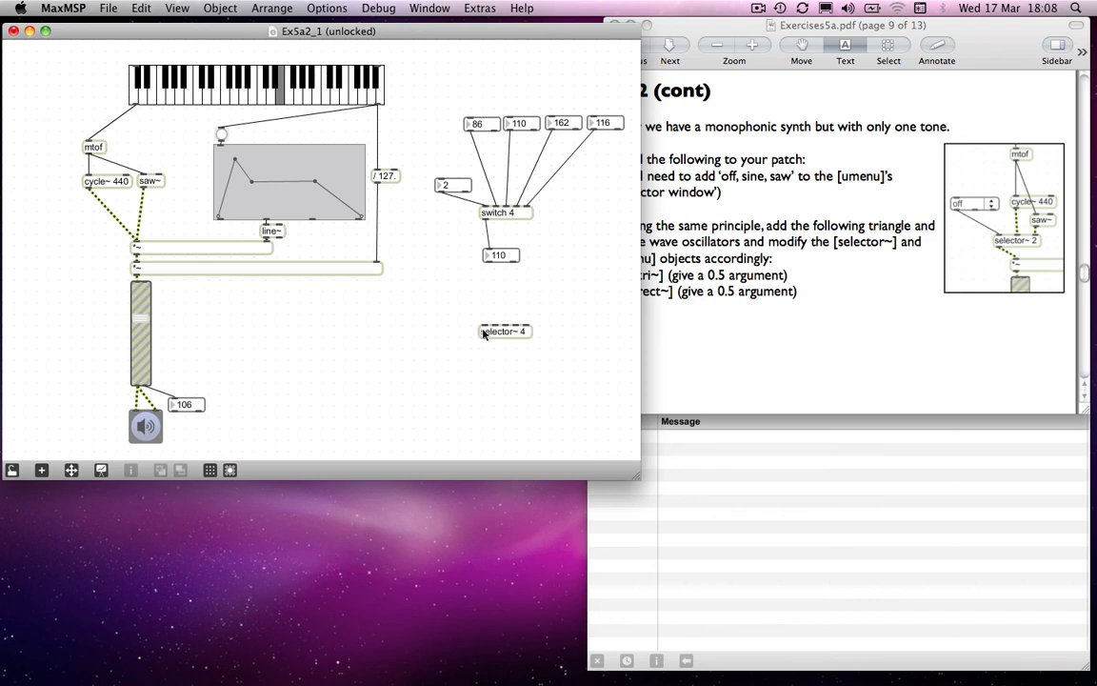
mouse_move(484, 327)
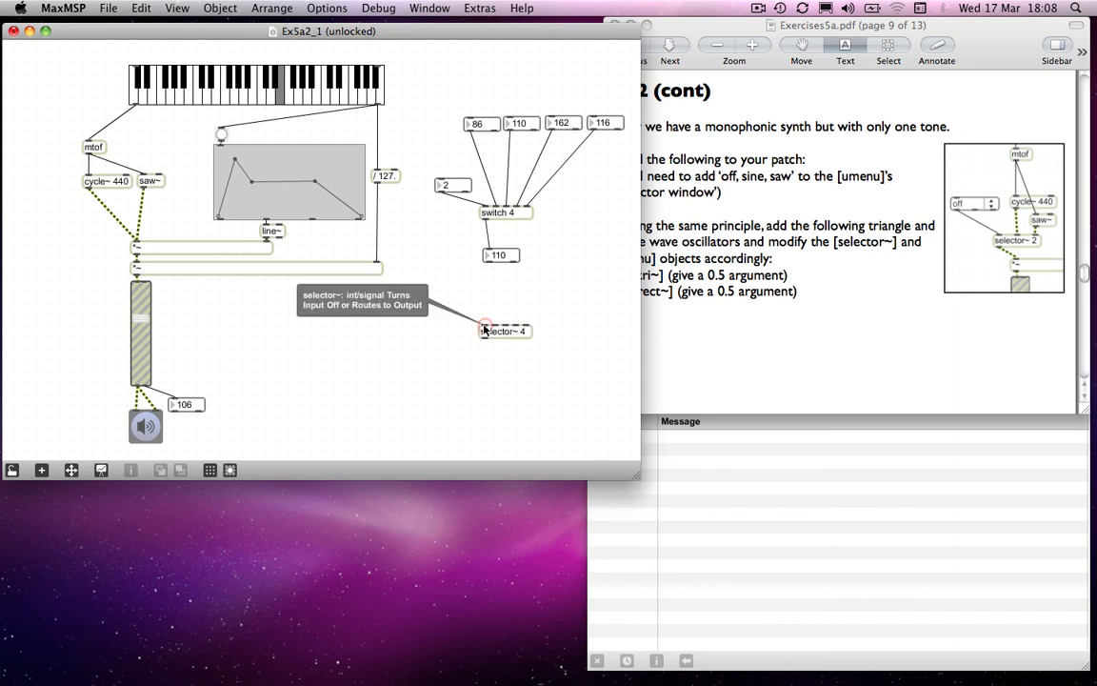
mouse_move(486, 341)
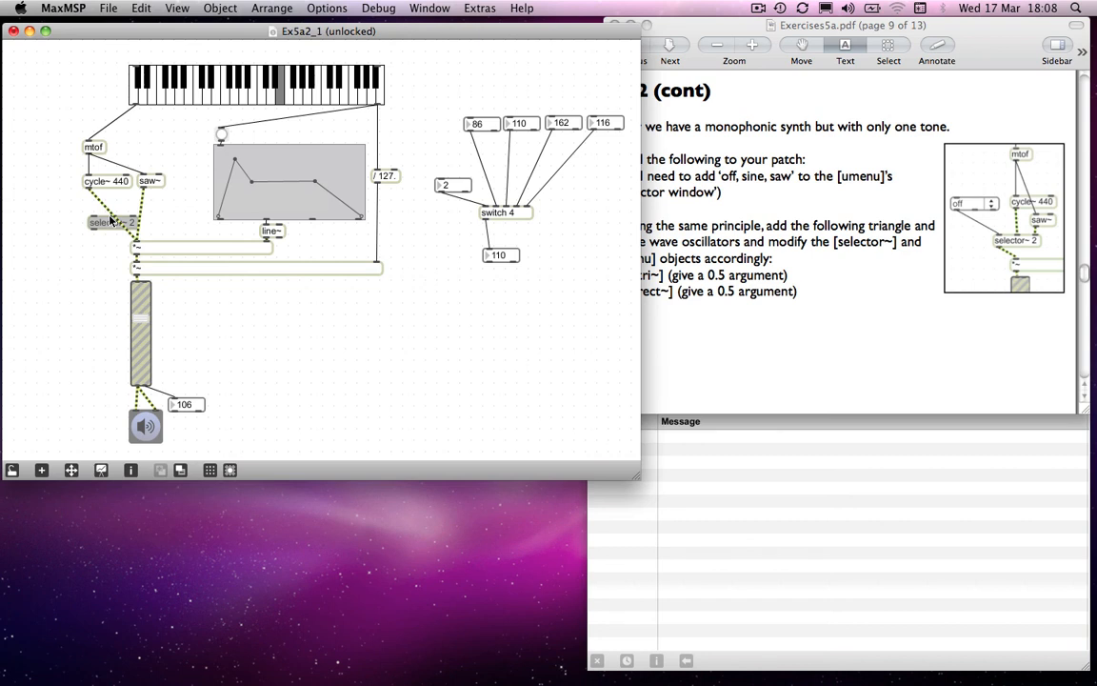
mouse_move(143, 191)
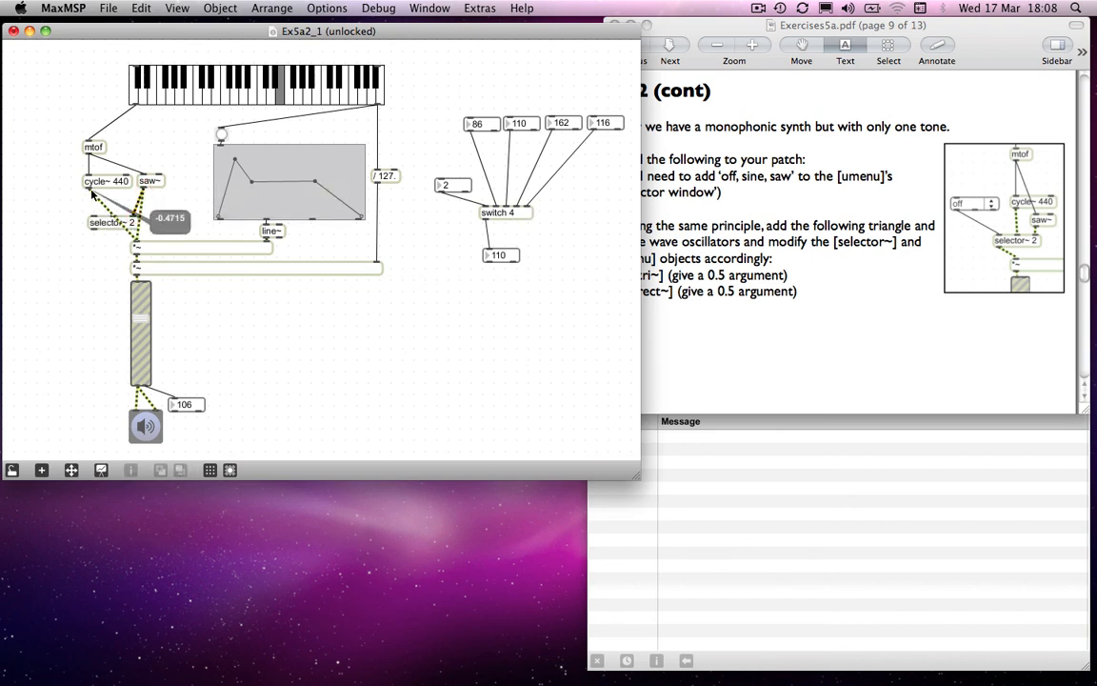
mouse_move(114, 219)
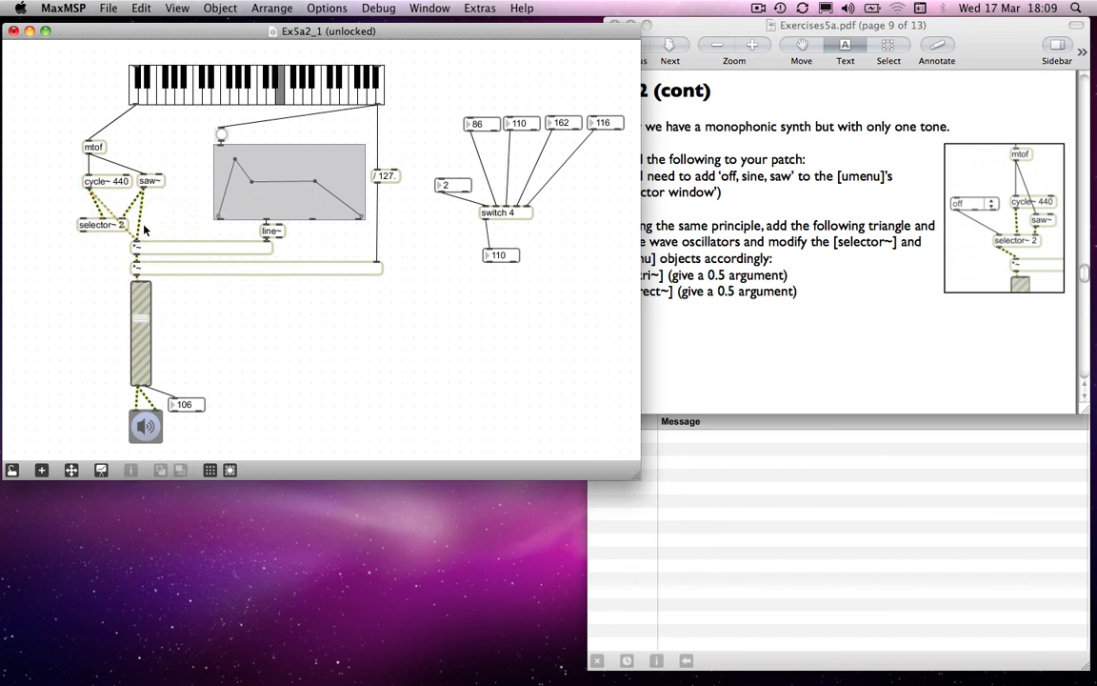
mouse_move(84, 239)
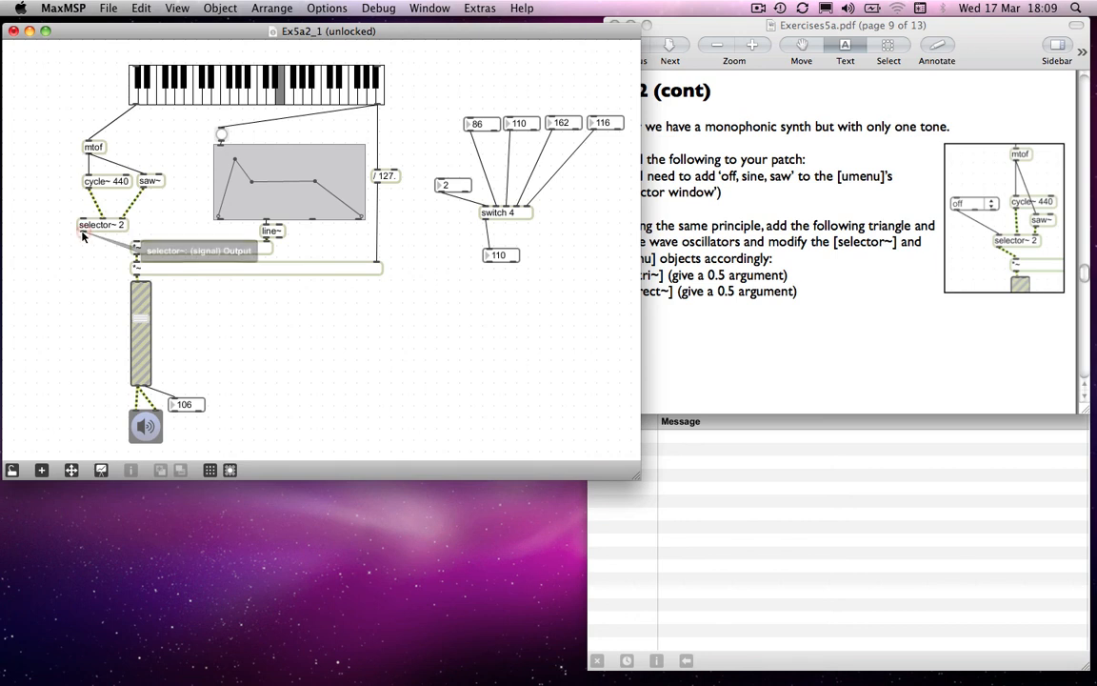
Nudge selector~ 2 slightly right beneath cycle~ 440 and saw~.
left_click_drag(102, 224, 120, 224)
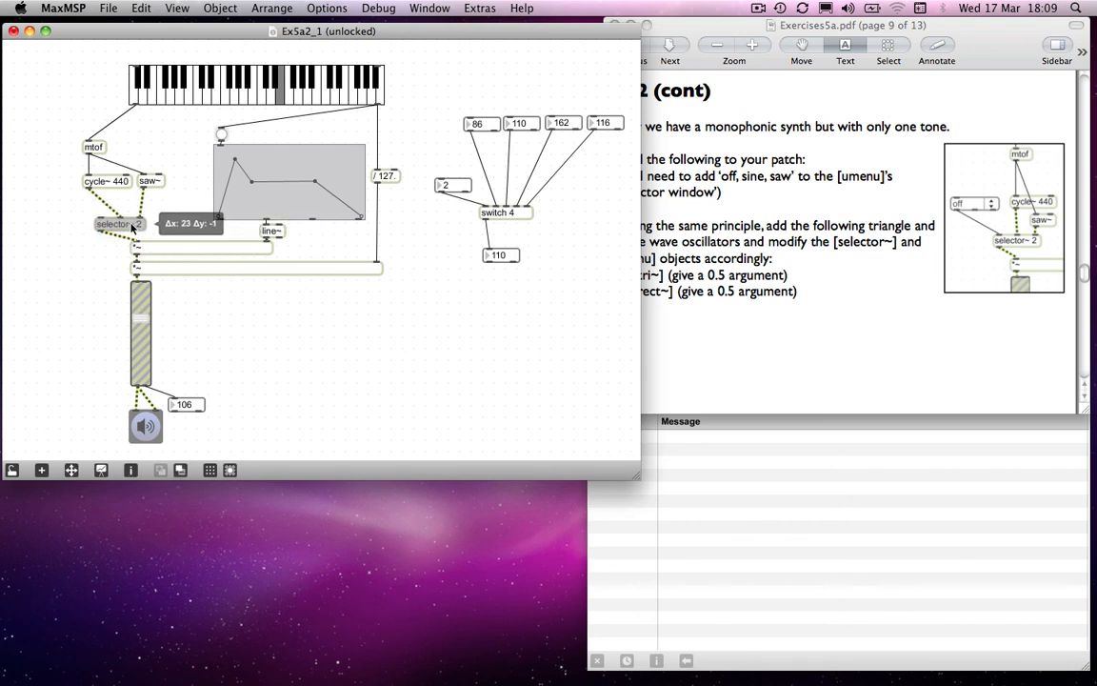
mouse_move(63, 205)
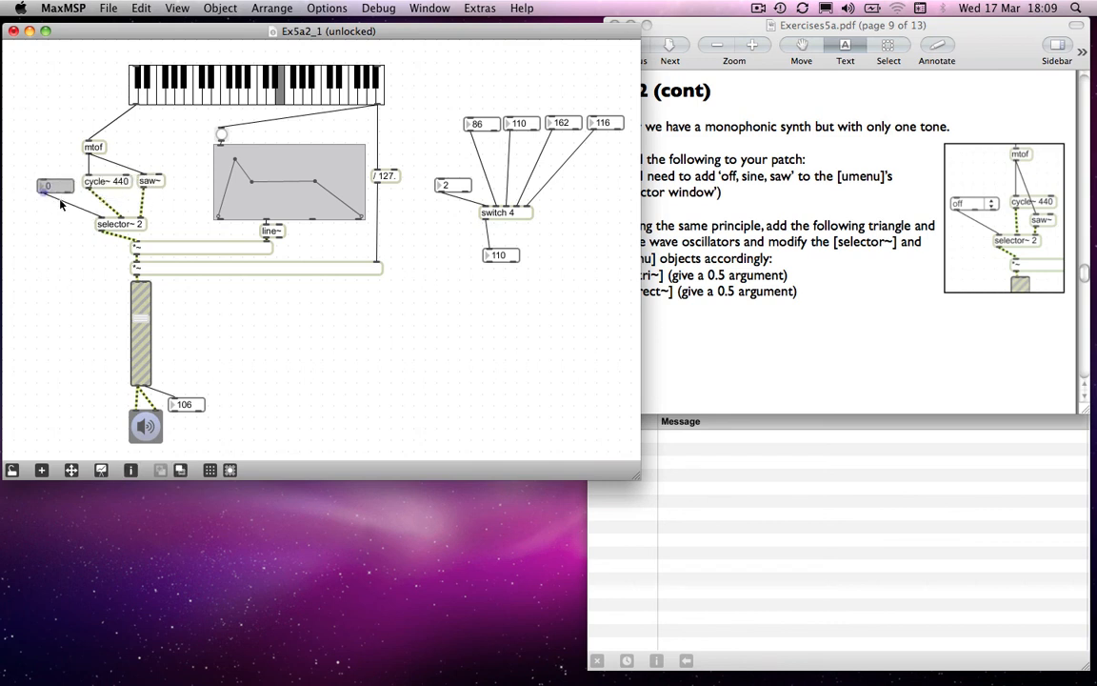
mouse_move(62, 212)
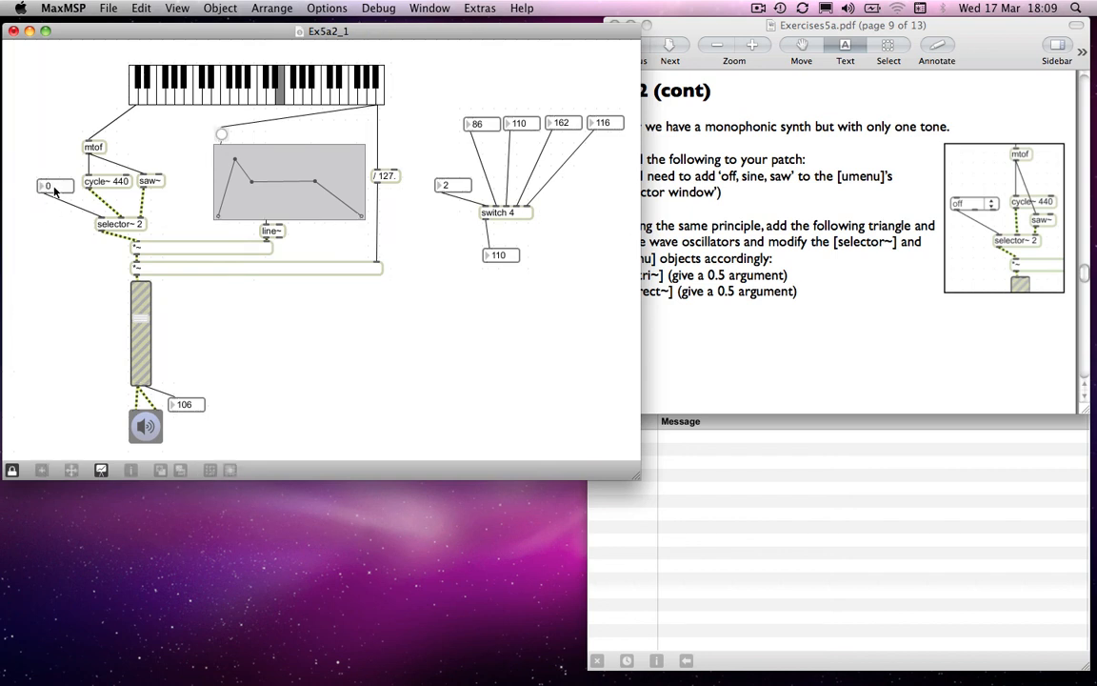
Set the selector~ 2 control number to 1, then 2 for saw~.
left_click(42, 187)
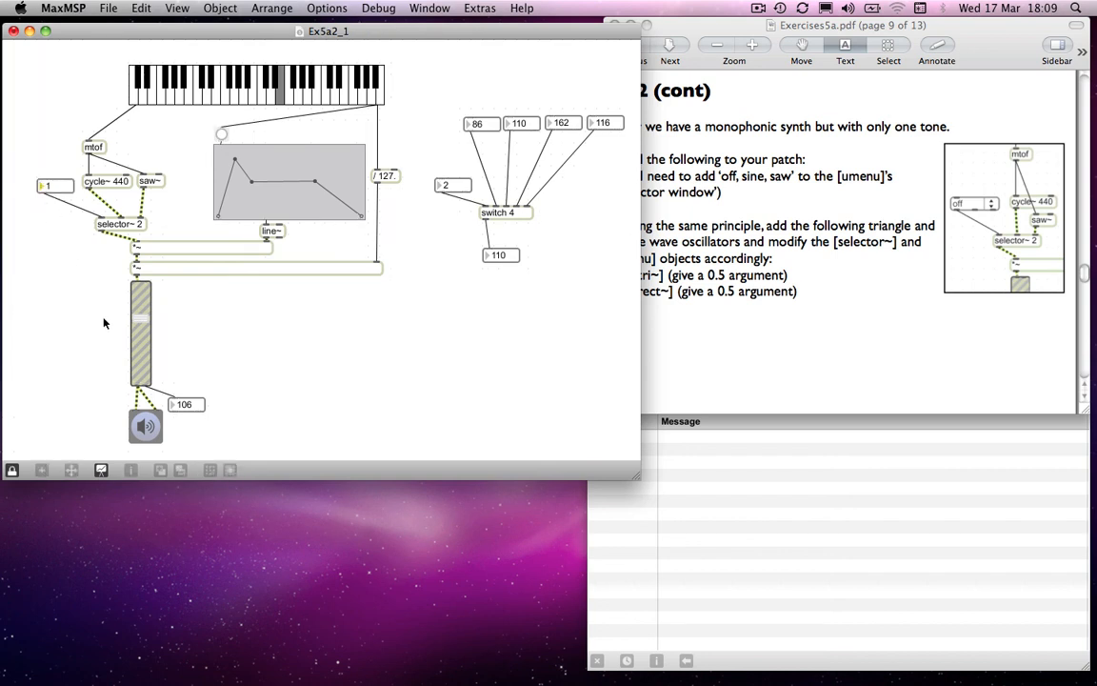
left_click(265, 90)
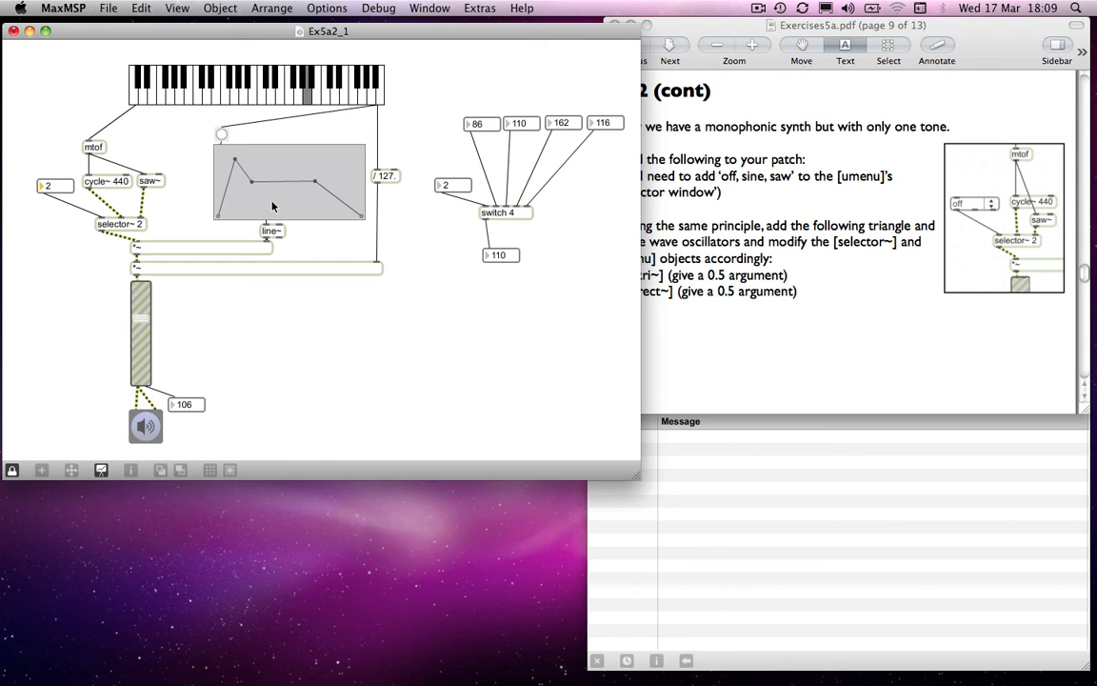
mouse_move(57, 192)
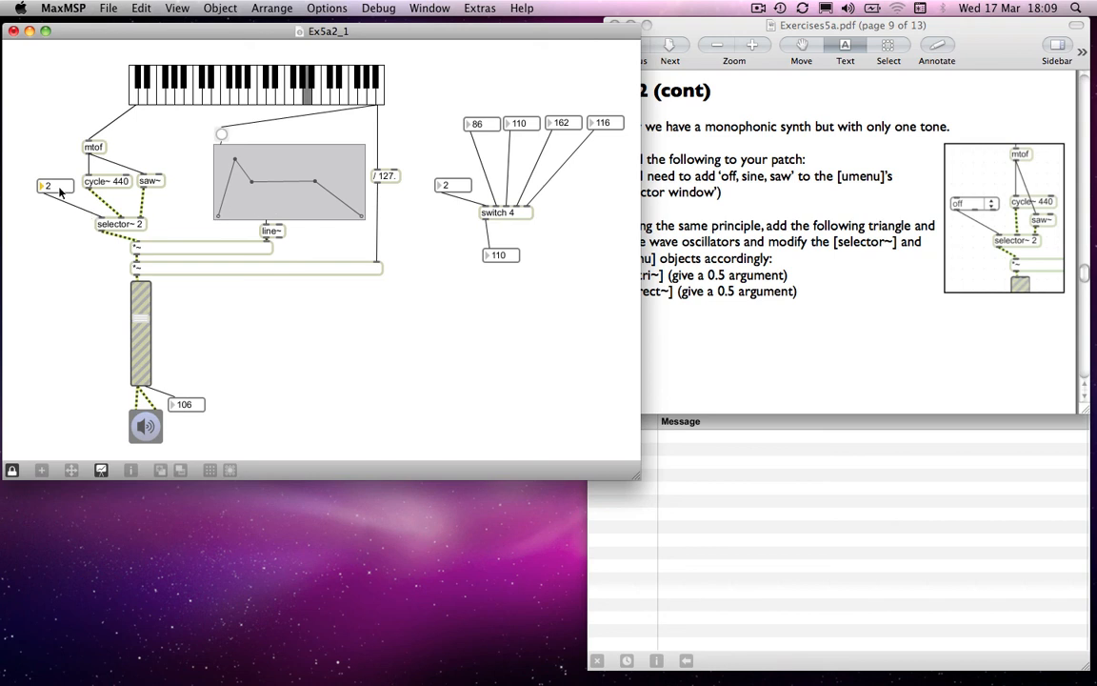
mouse_move(153, 181)
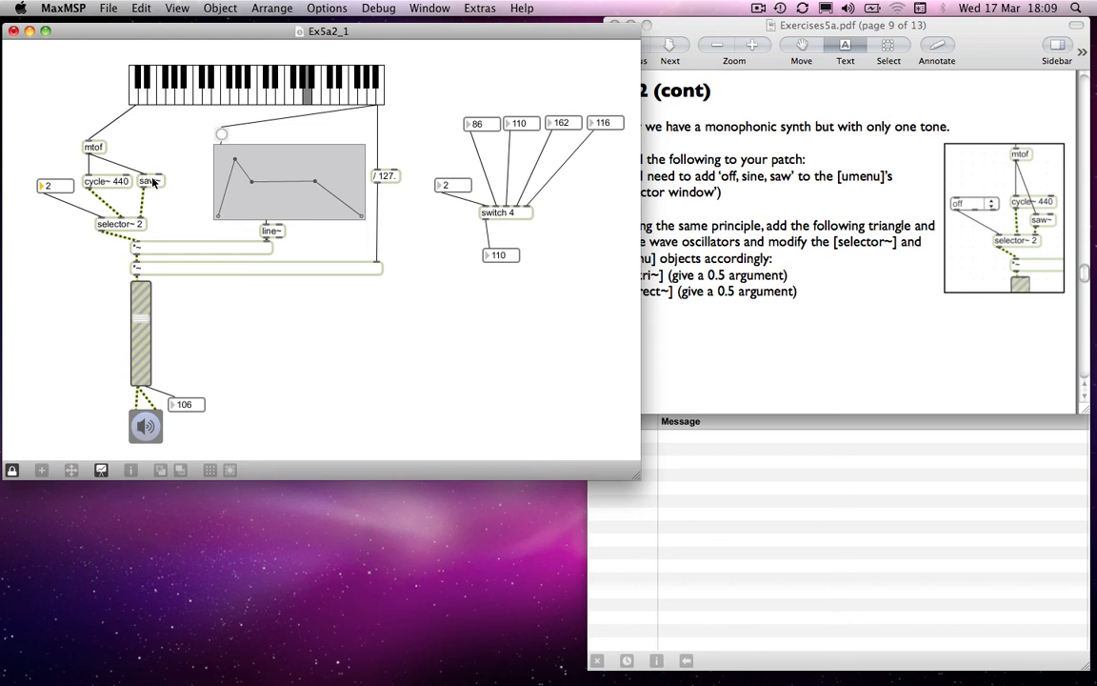
mouse_move(973, 234)
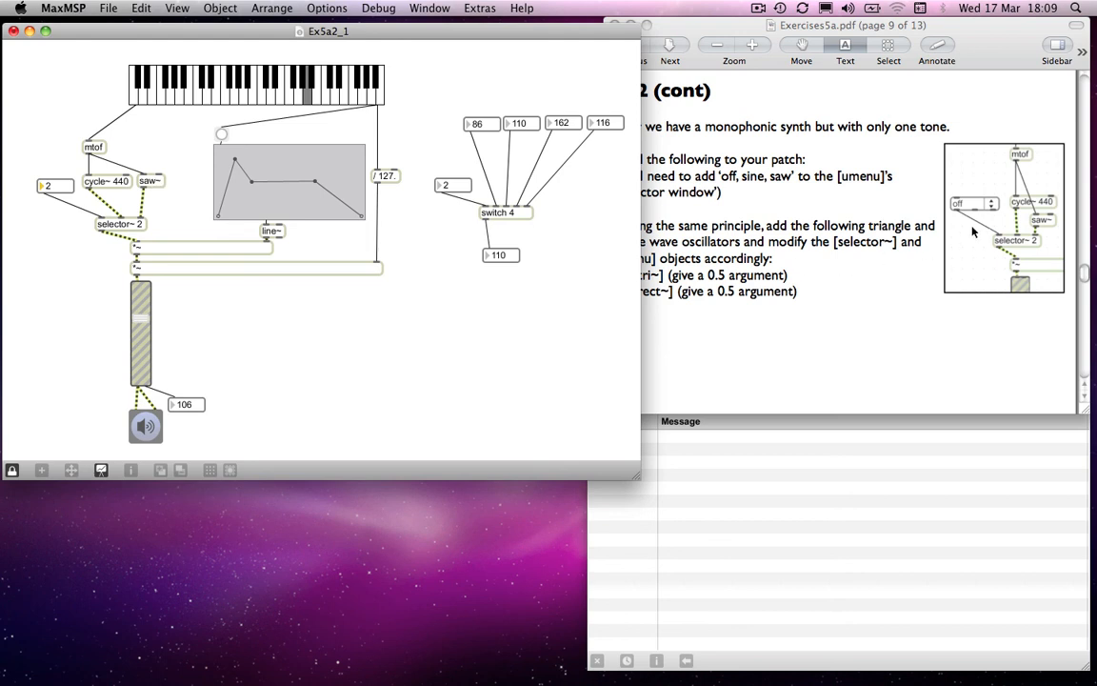
mouse_move(968, 207)
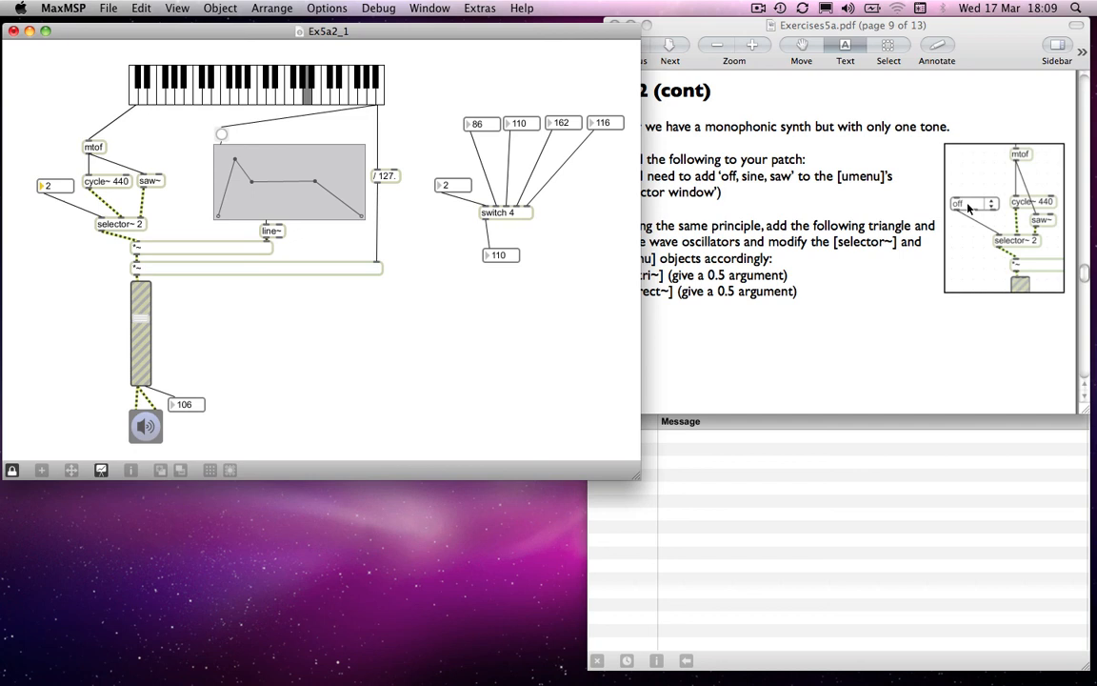
mouse_move(986, 213)
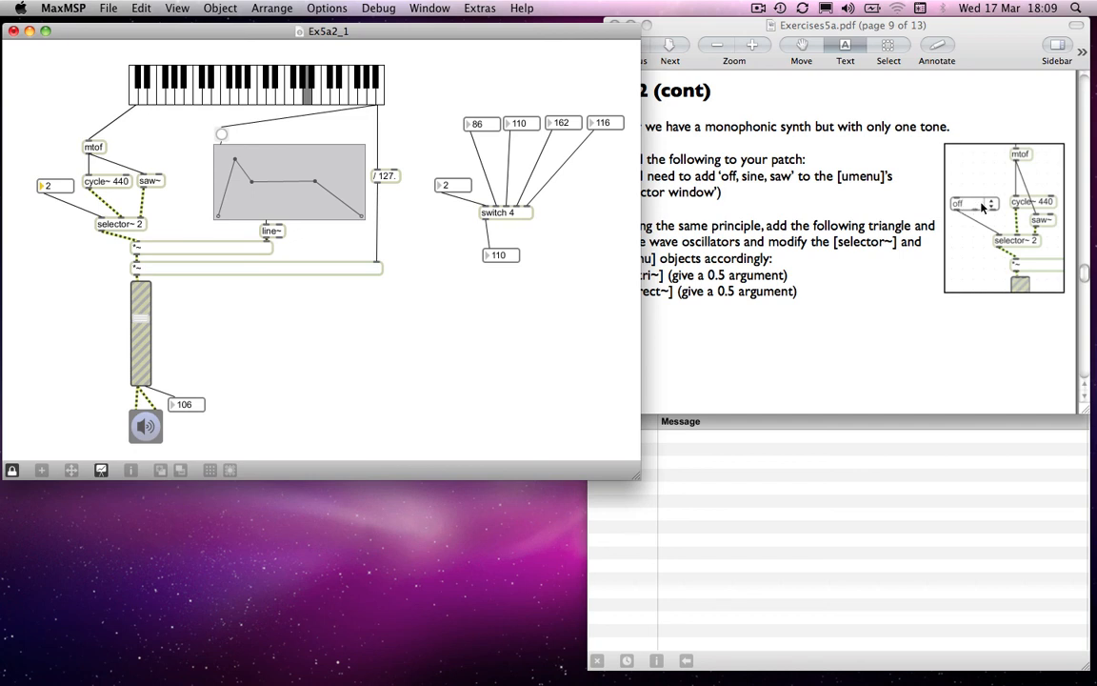